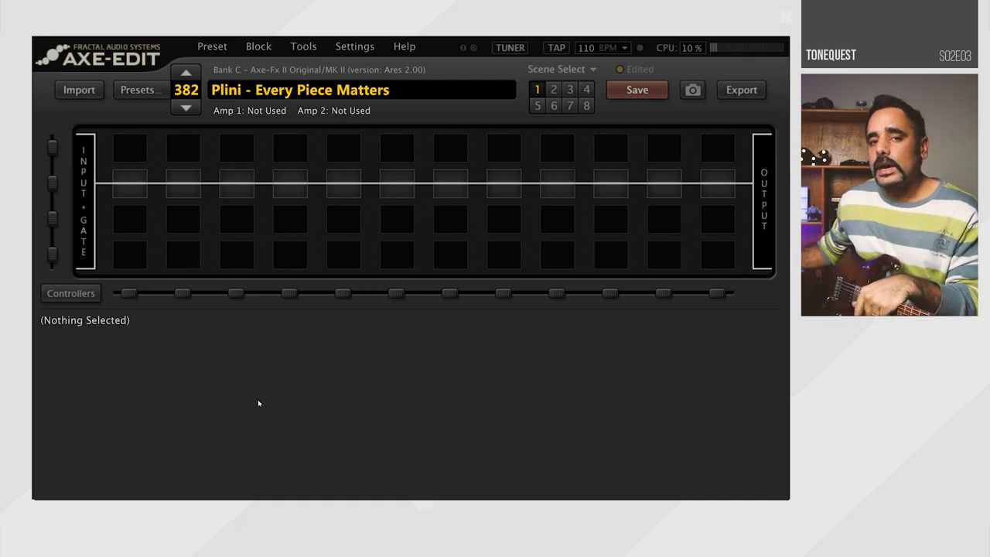
# Insert a Compressor block (Pedal Comp 1) into the first empty grid slot.
pyautogui.click(182, 184)
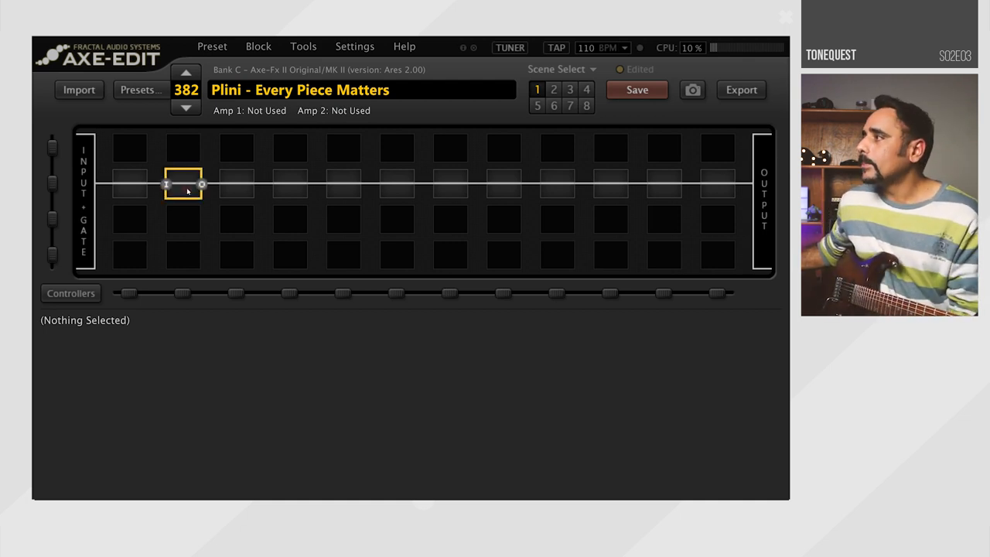
pyautogui.rightClick(182, 184)
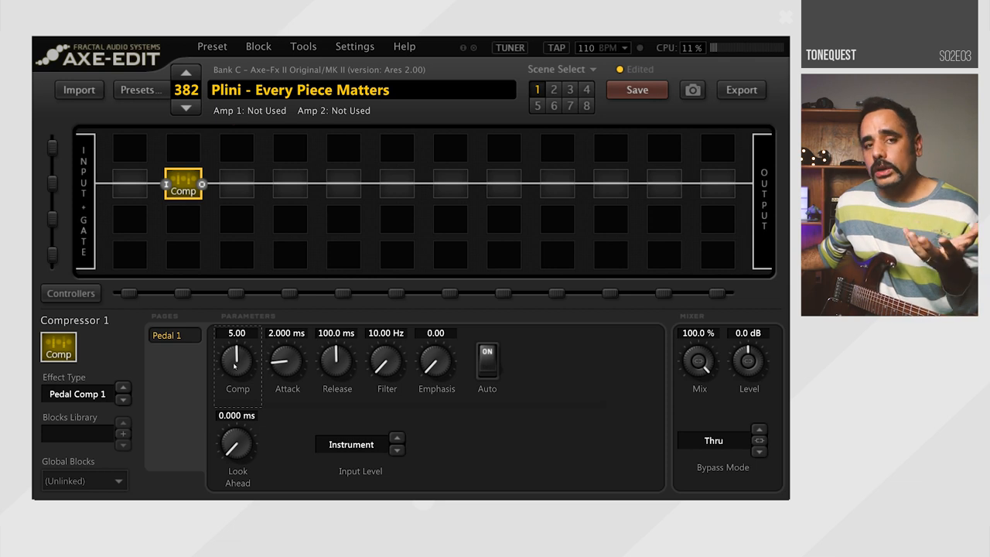
pyautogui.moveTo(238, 359); pyautogui.dragTo(238, 340)
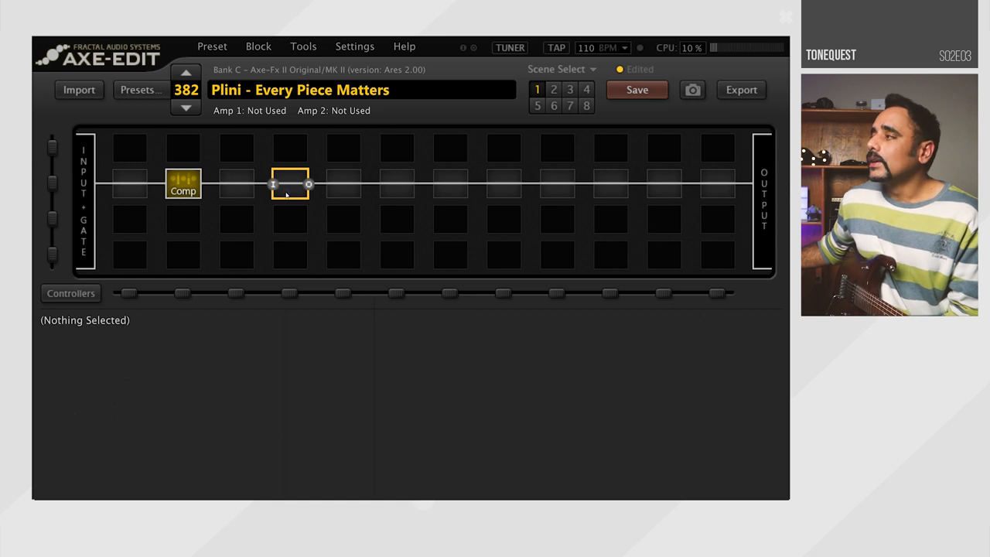
# Insert an Amp block in the slot after the compressor and bring up its settings.
pyautogui.rightClick(289, 184)
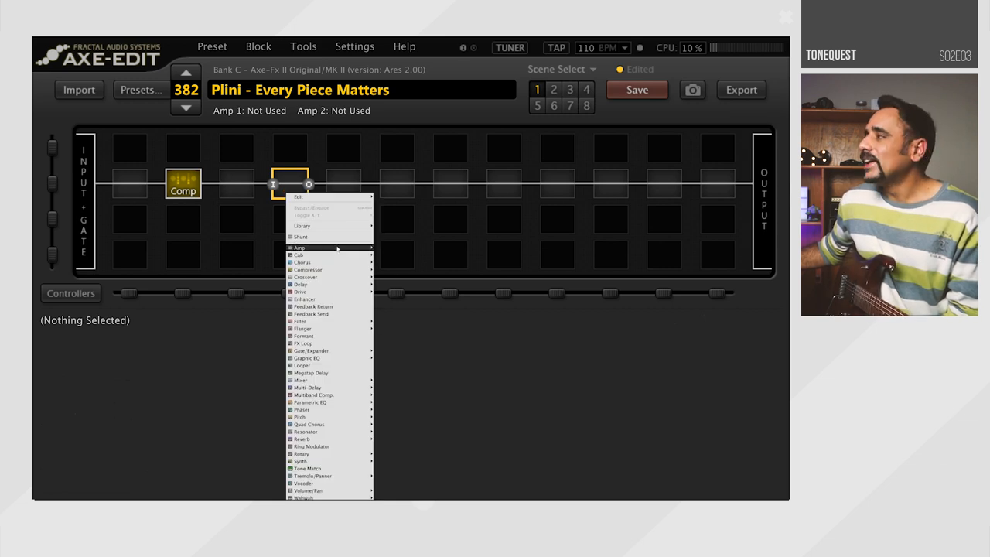
pyautogui.click(300, 247)
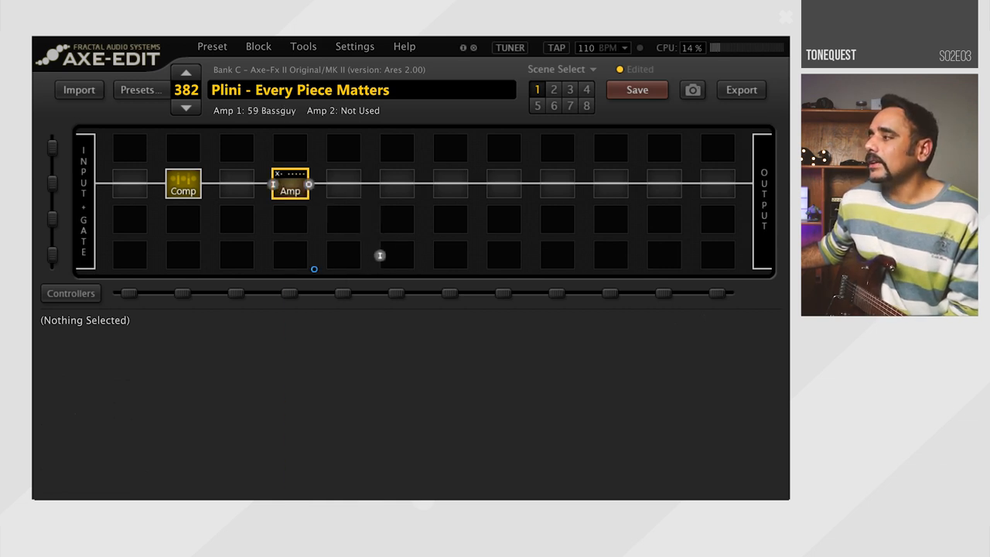
pyautogui.click(289, 186)
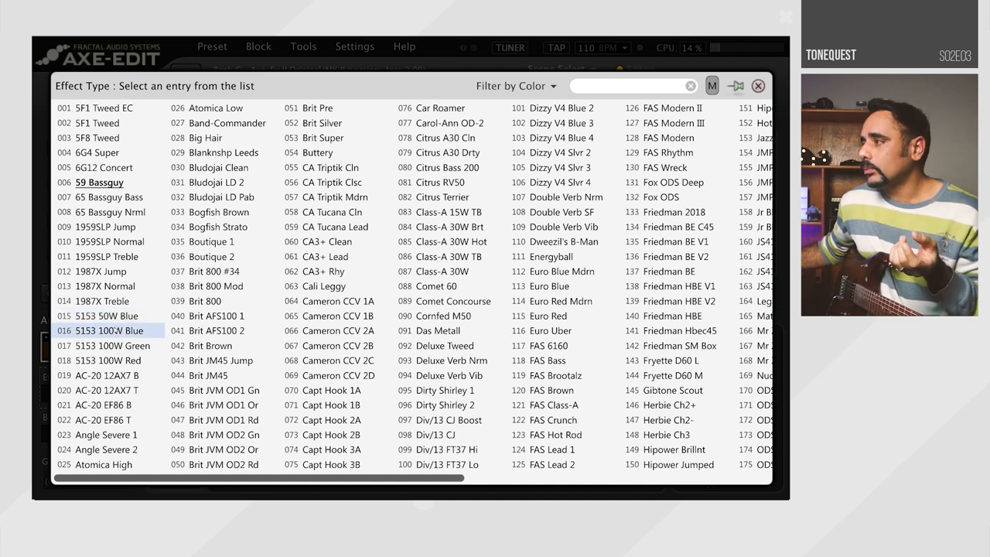
# Set the amp model to Friedman HBE from the Effect Type list.
pyautogui.click(672, 315)
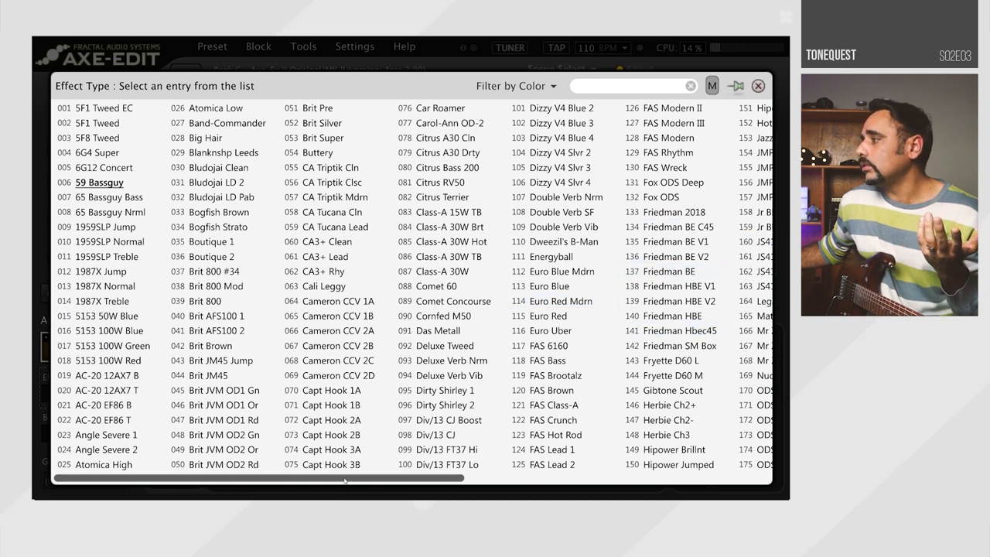
pyautogui.click(108, 331)
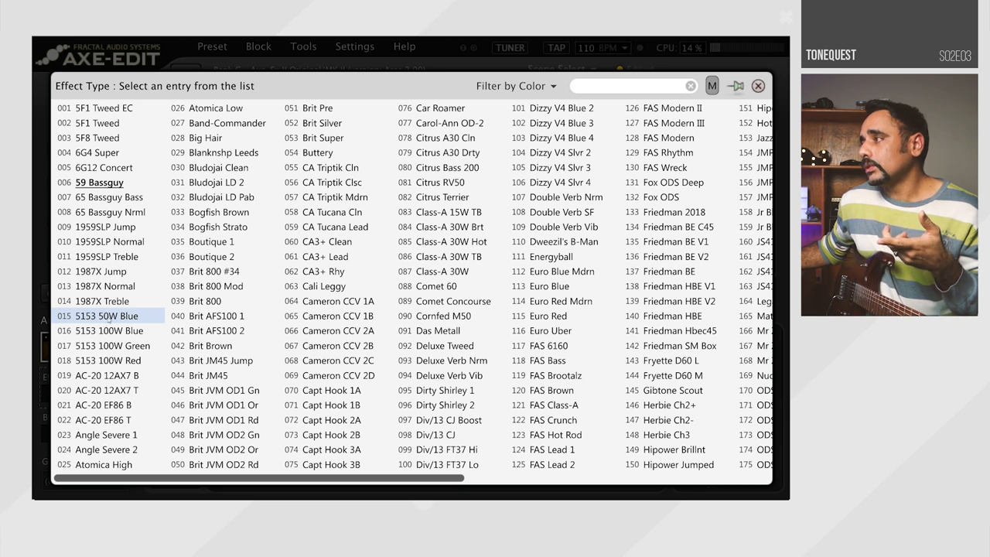
pyautogui.click(668, 270)
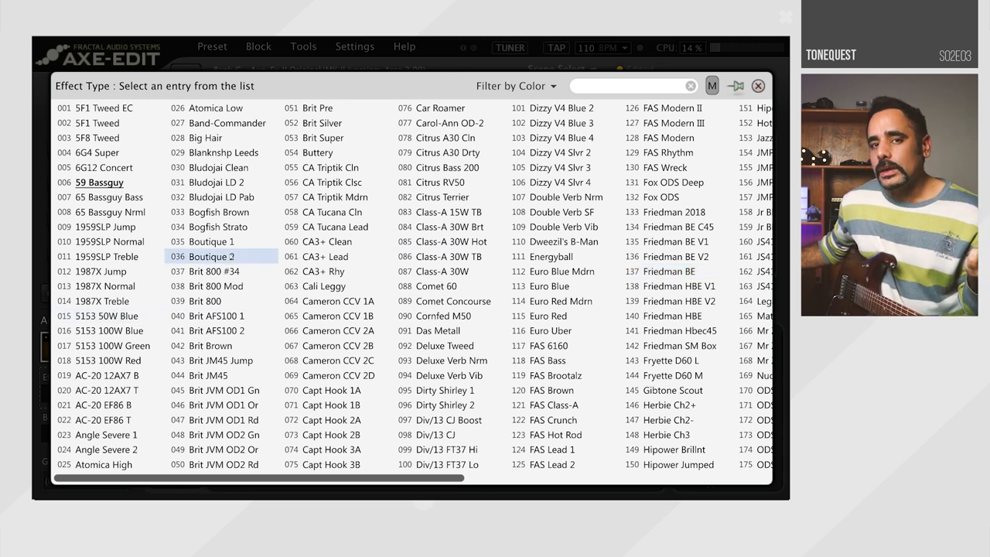
pyautogui.click(672, 316)
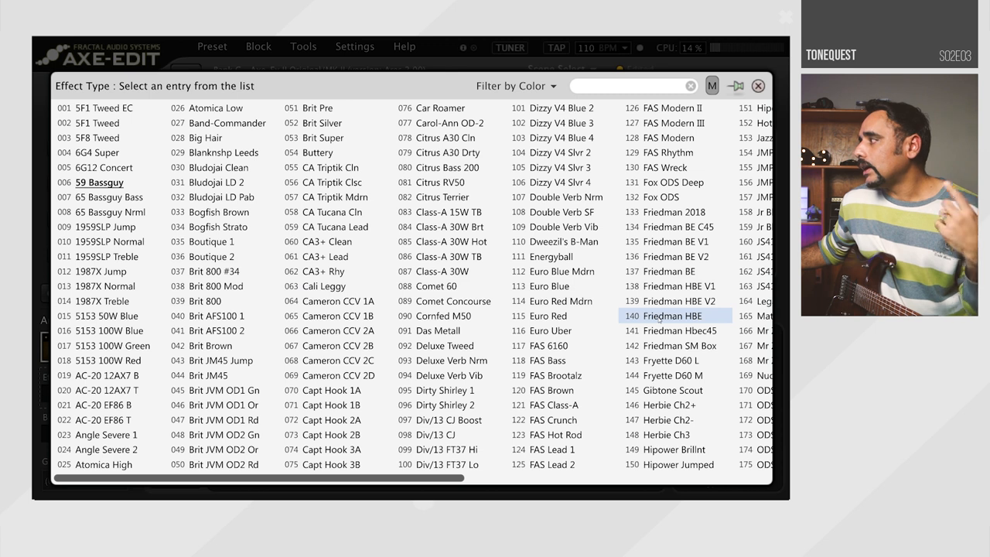
pyautogui.doubleClick(669, 316)
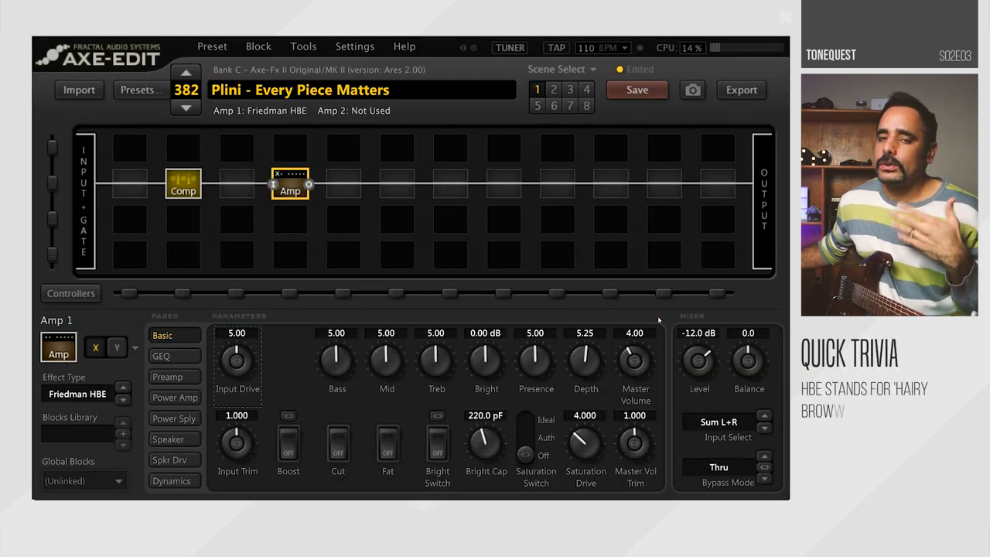
pyautogui.moveTo(343, 255)
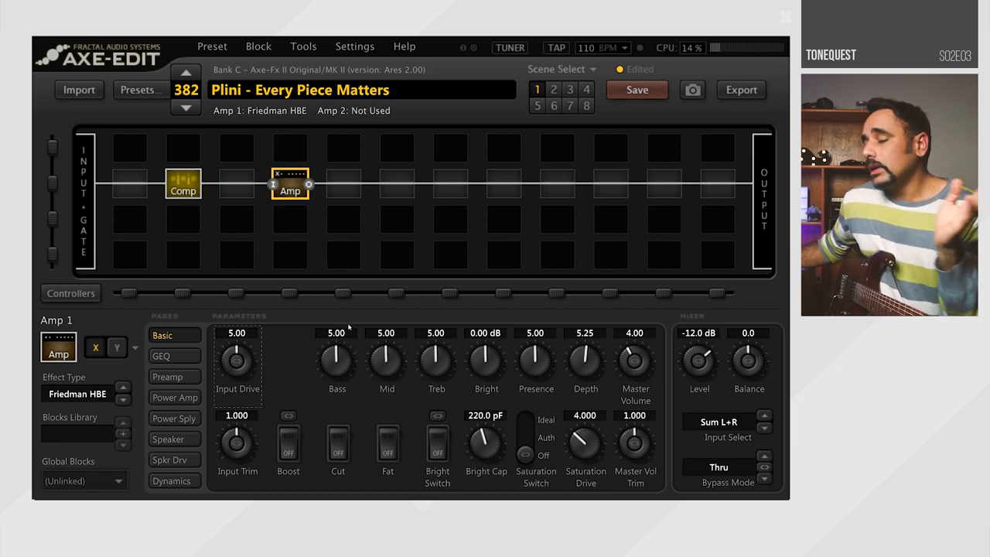
# Insert a Cab block after the amp loaded with the F073 4x12 USA Trad 57-121 (ML) cabinet.
pyautogui.rightClick(343, 183)
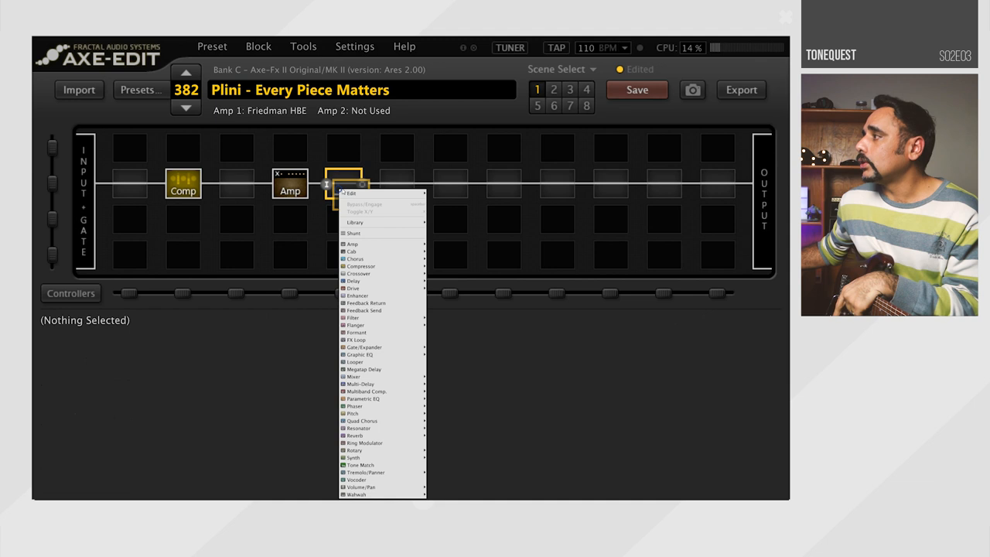
pyautogui.moveTo(352, 251)
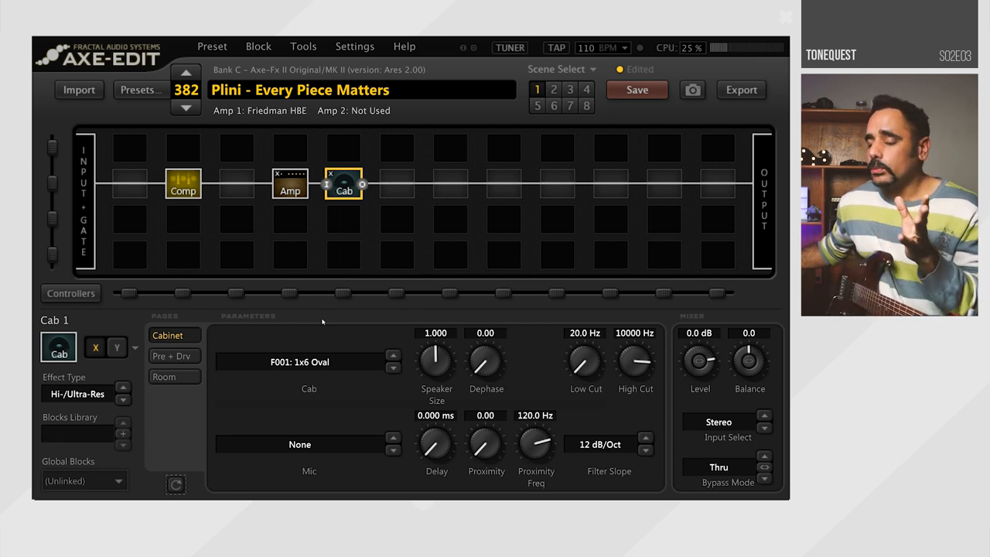
pyautogui.moveTo(294, 390)
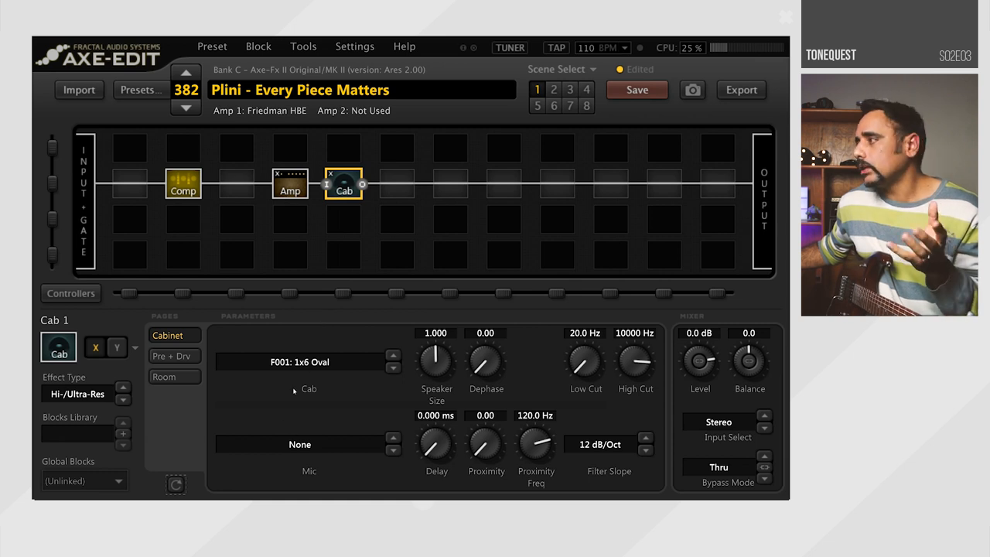
pyautogui.click(308, 362)
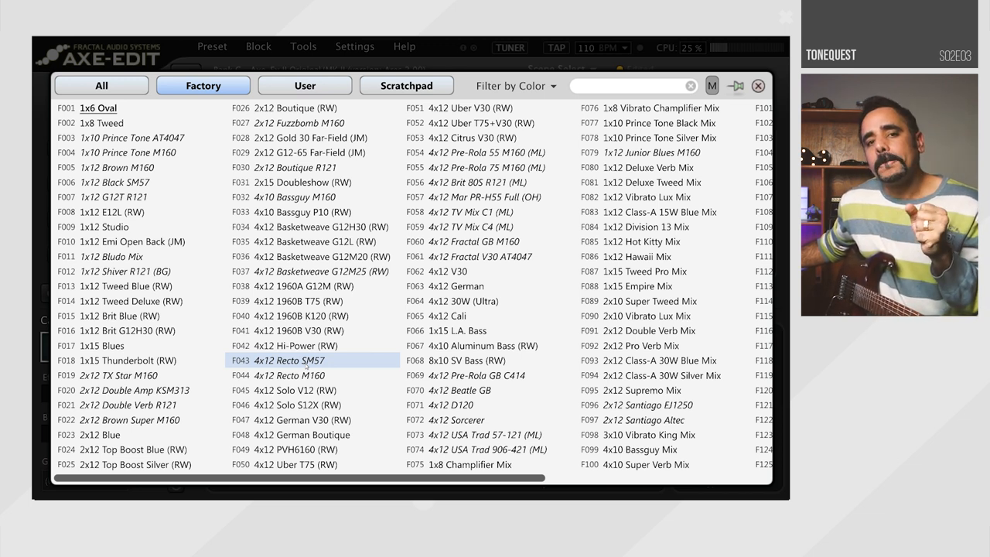
pyautogui.click(297, 389)
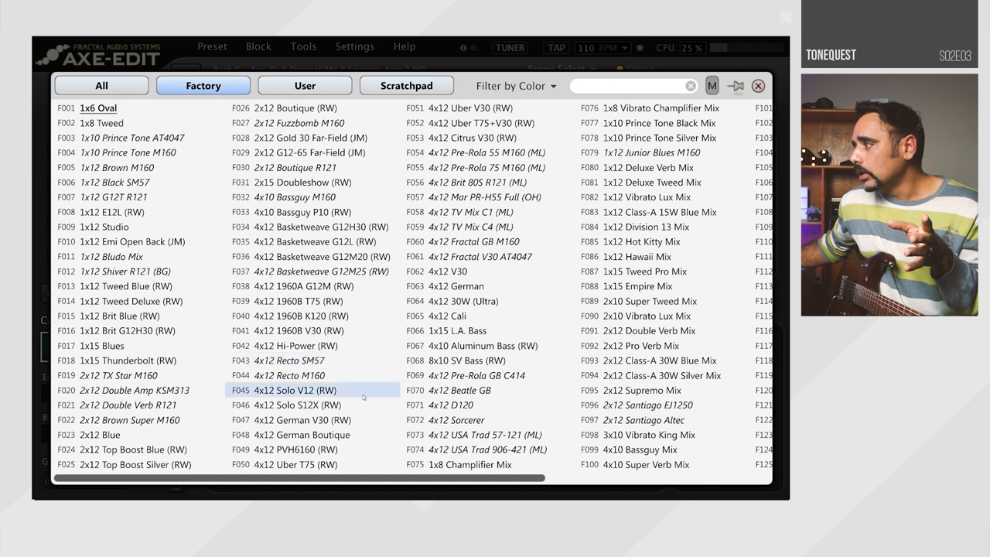
pyautogui.click(487, 433)
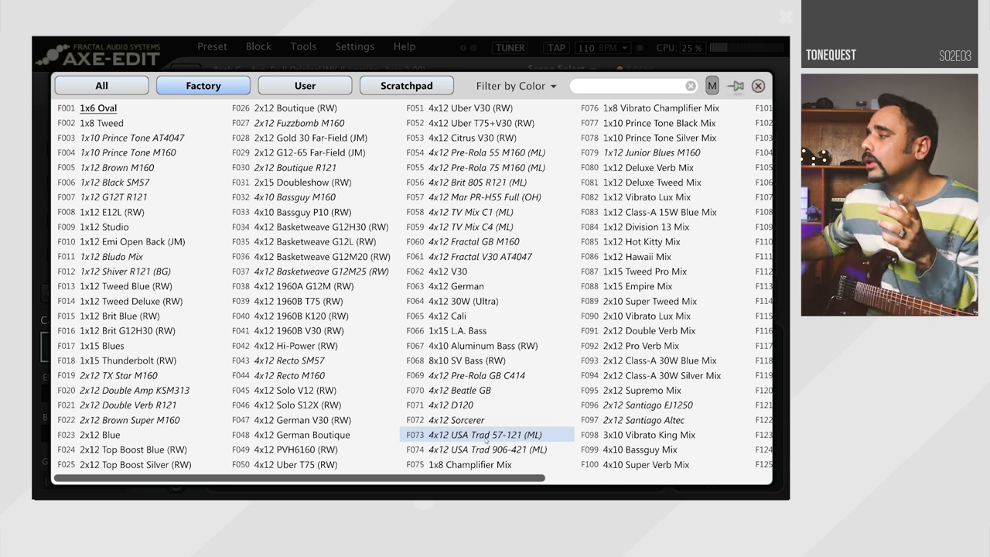
pyautogui.doubleClick(486, 433)
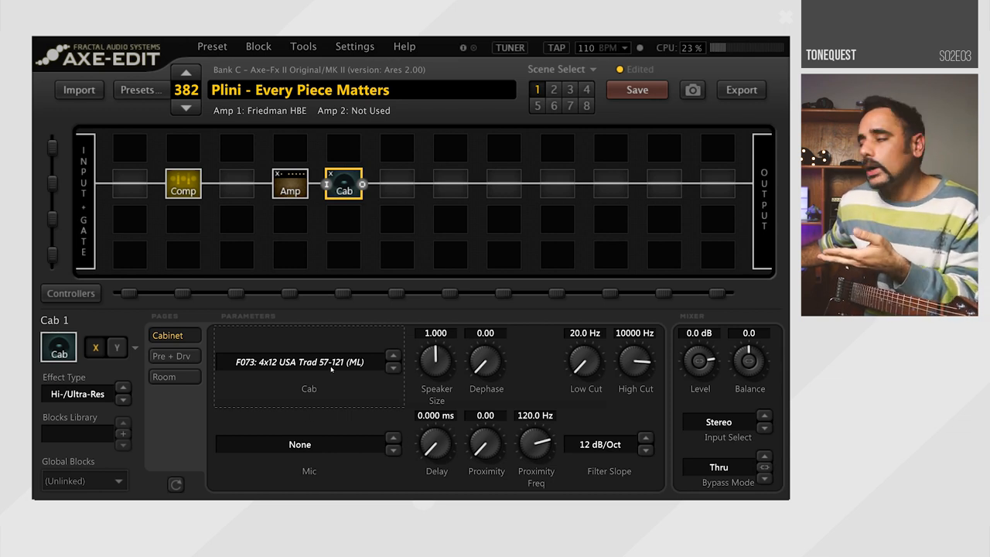
# In stereo UltraRes mode, load factory F061 4x12 Fractal V30 AT4047 as Cab R.
pyautogui.click(77, 394)
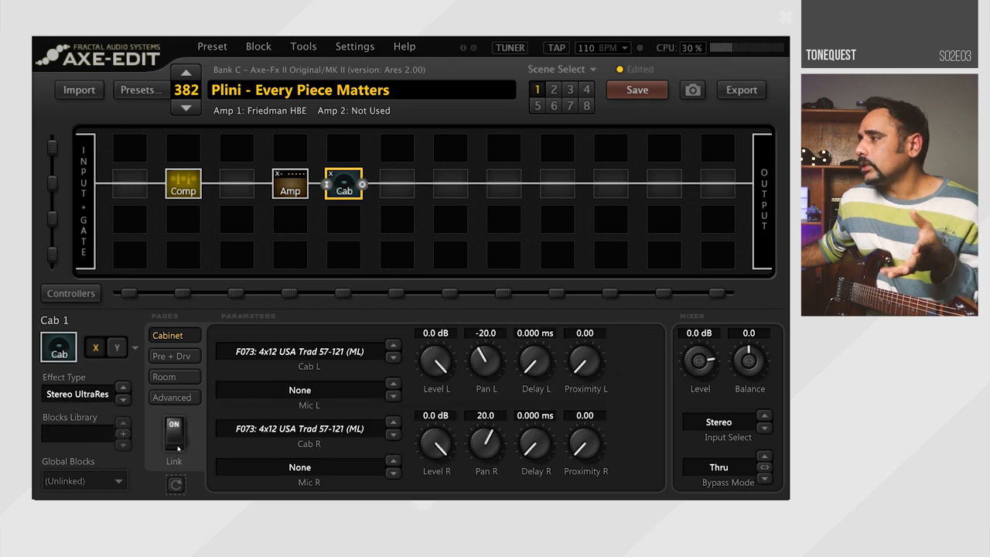
pyautogui.click(173, 430)
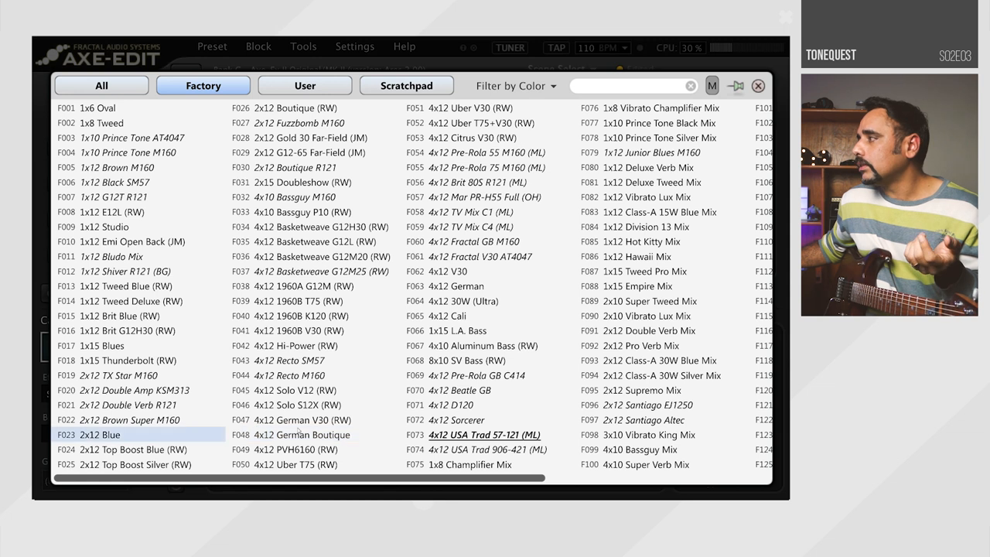
pyautogui.click(481, 257)
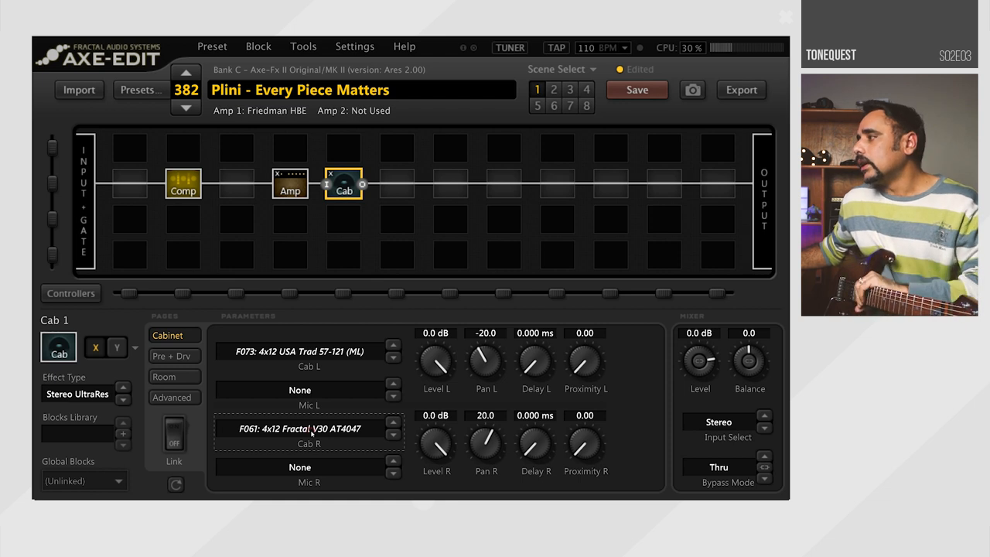
pyautogui.click(308, 428)
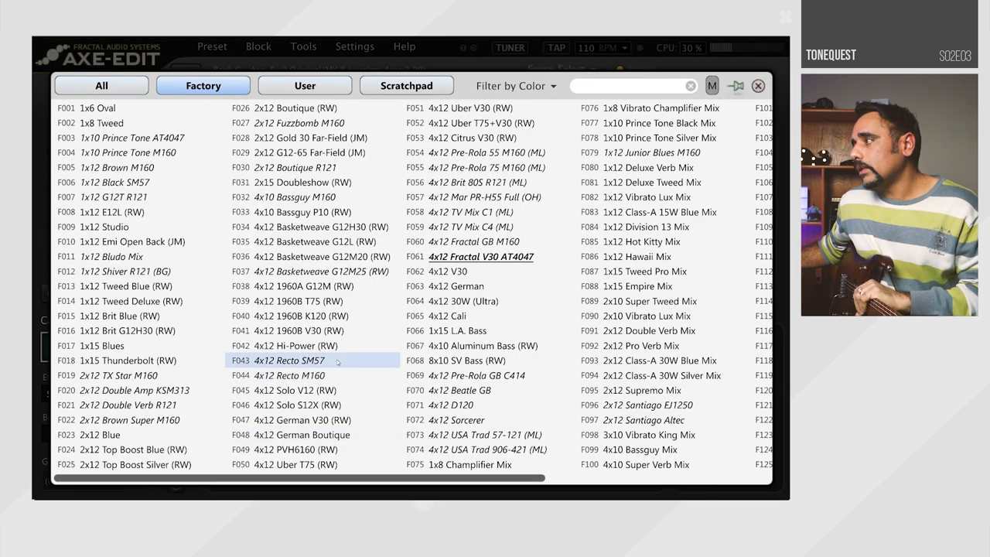
pyautogui.click(289, 376)
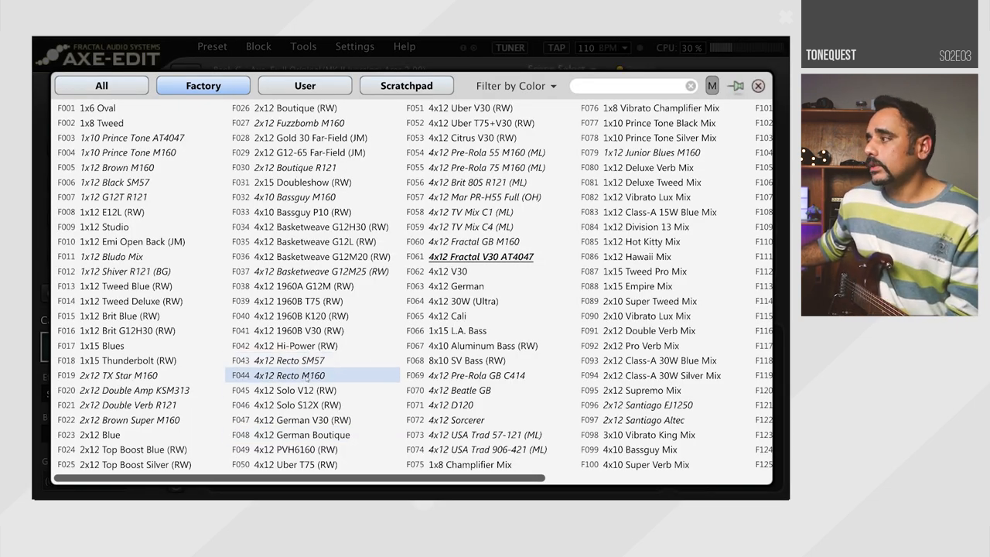
pyautogui.click(289, 360)
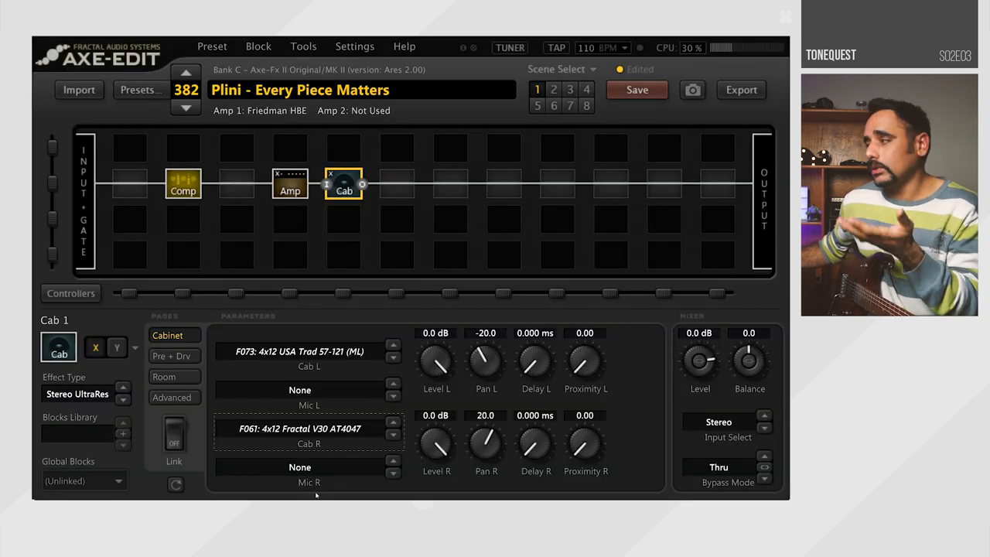
# Set Mic R to R121 Rib for the right cabinet.
pyautogui.click(393, 389)
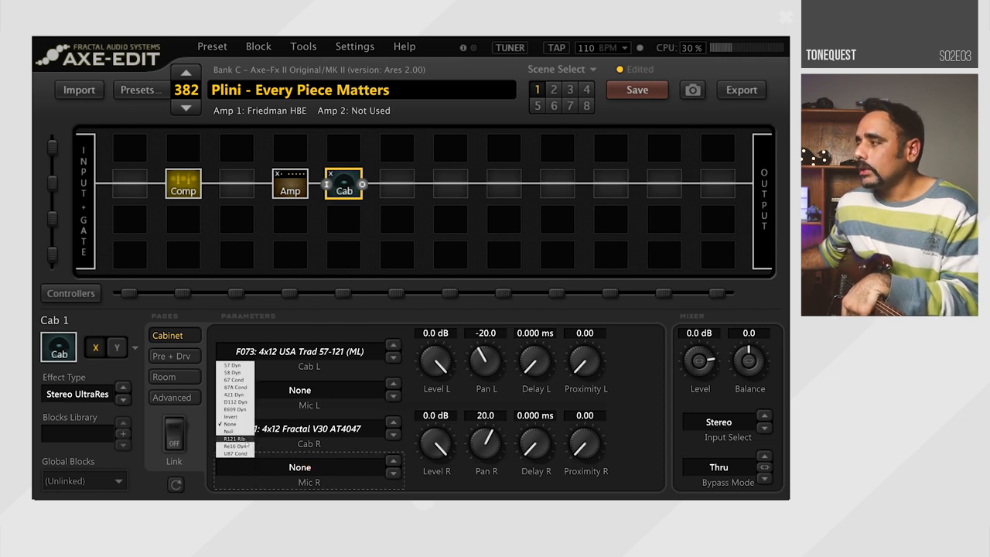
pyautogui.click(235, 439)
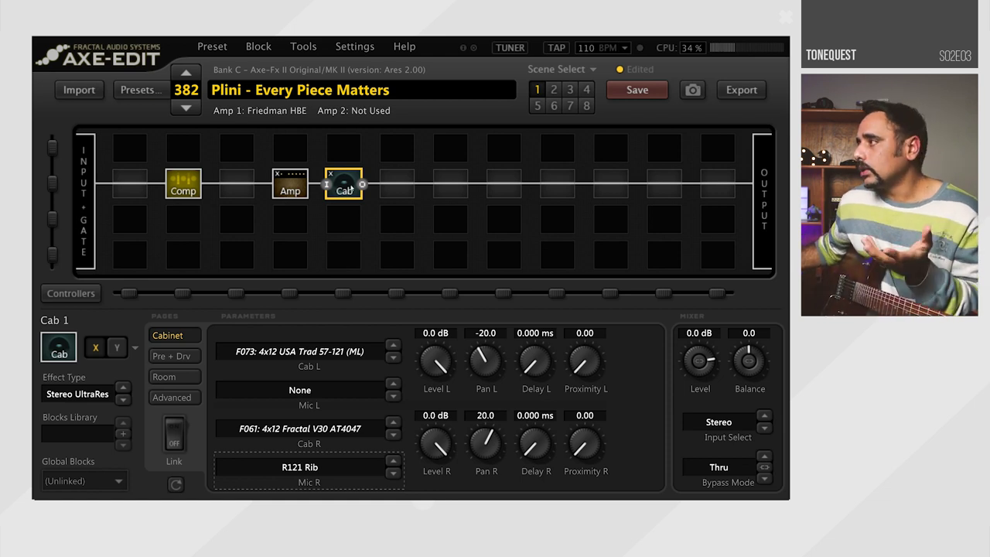
# Set the Friedman HBE amp's Bass to 3.4 and Master Volume to 8 on the Basic page.
pyautogui.click(289, 184)
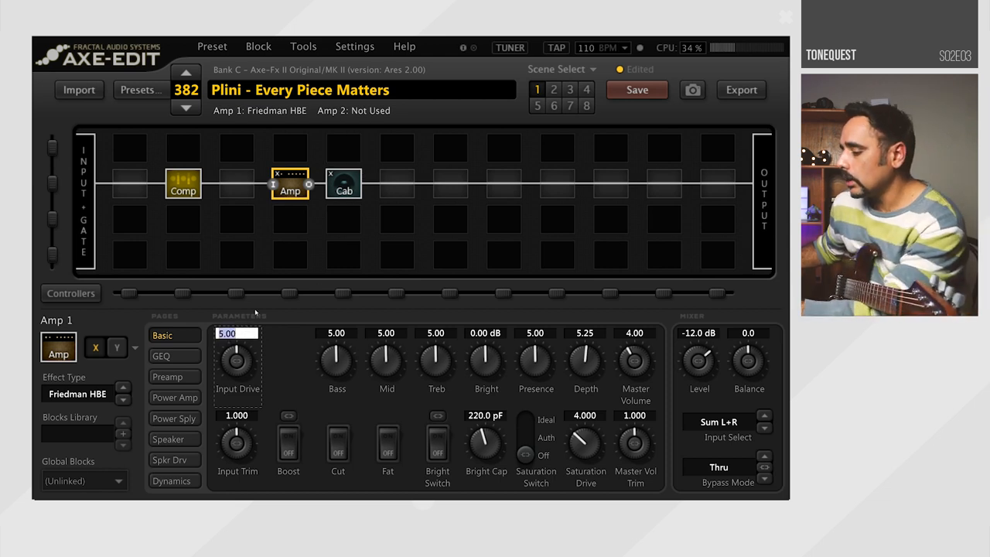
pyautogui.click(337, 334)
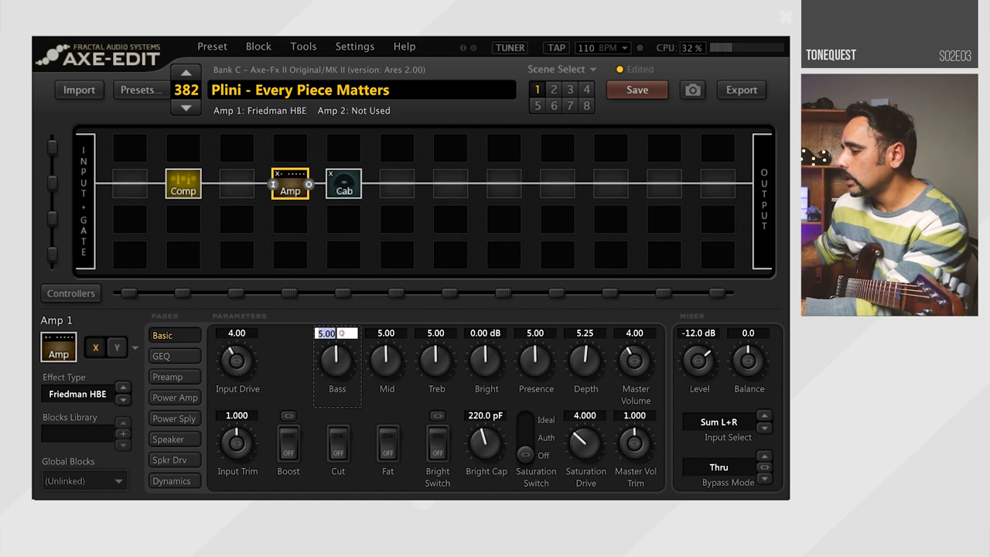
pyautogui.moveTo(337, 356); pyautogui.dragTo(333, 371)
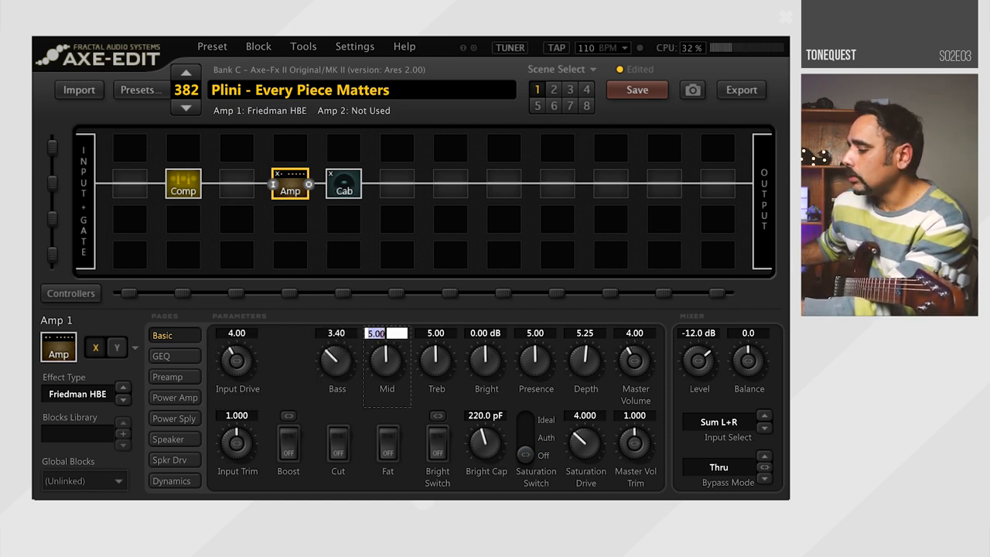
pyautogui.write('3.4')
pyautogui.click(586, 333)
pyautogui.write('0.')
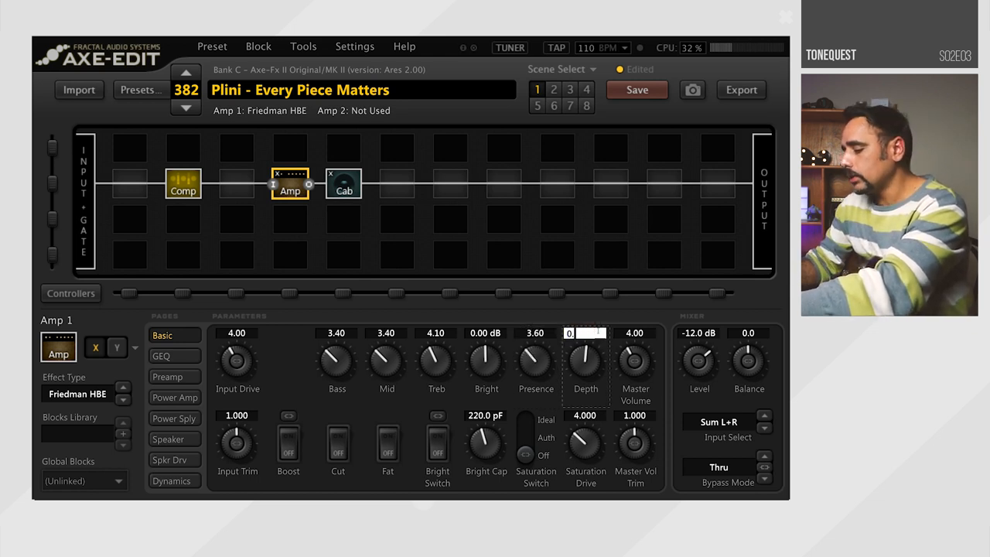
pyautogui.moveTo(584, 359); pyautogui.dragTo(584, 341)
pyautogui.write('50')
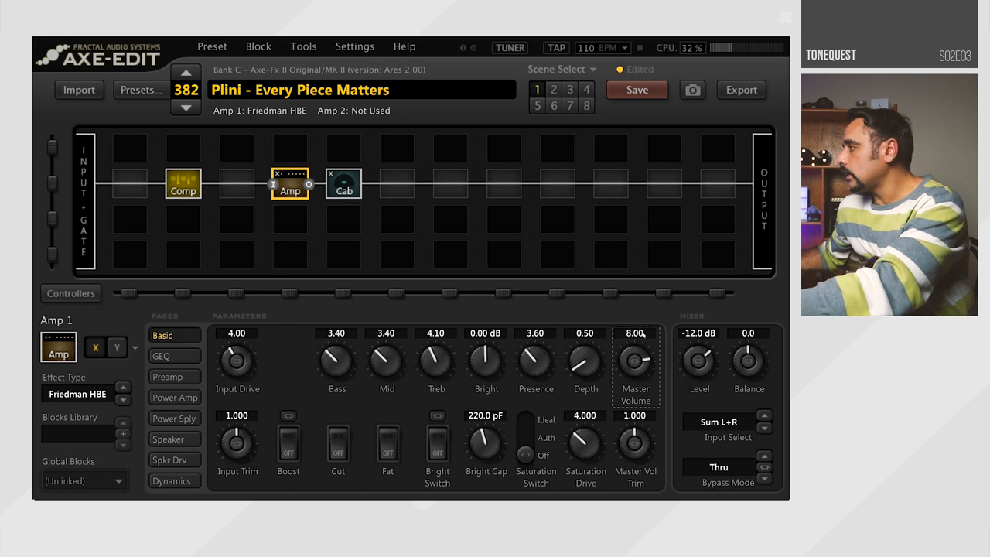
pyautogui.moveTo(724, 337)
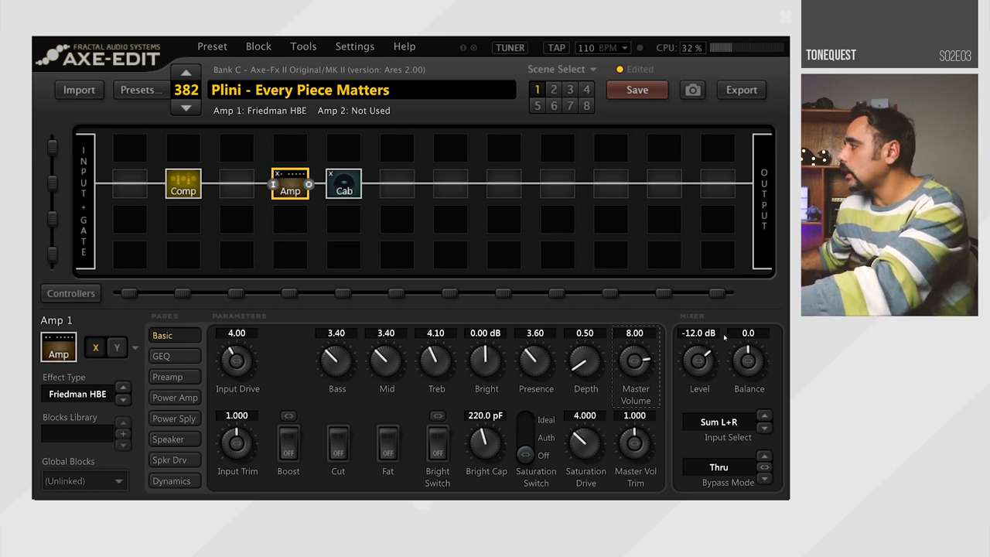
pyautogui.doubleClick(699, 333)
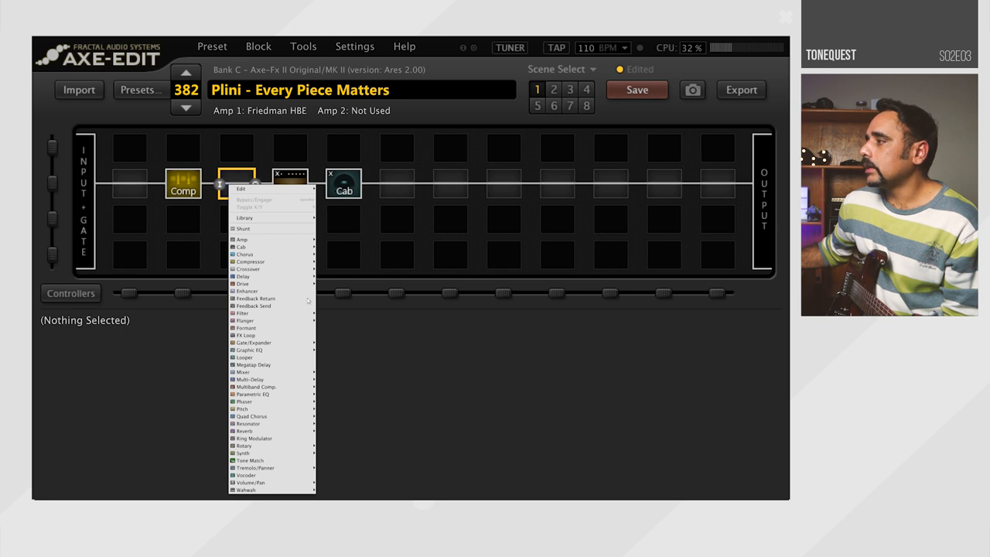
pyautogui.moveTo(246, 313)
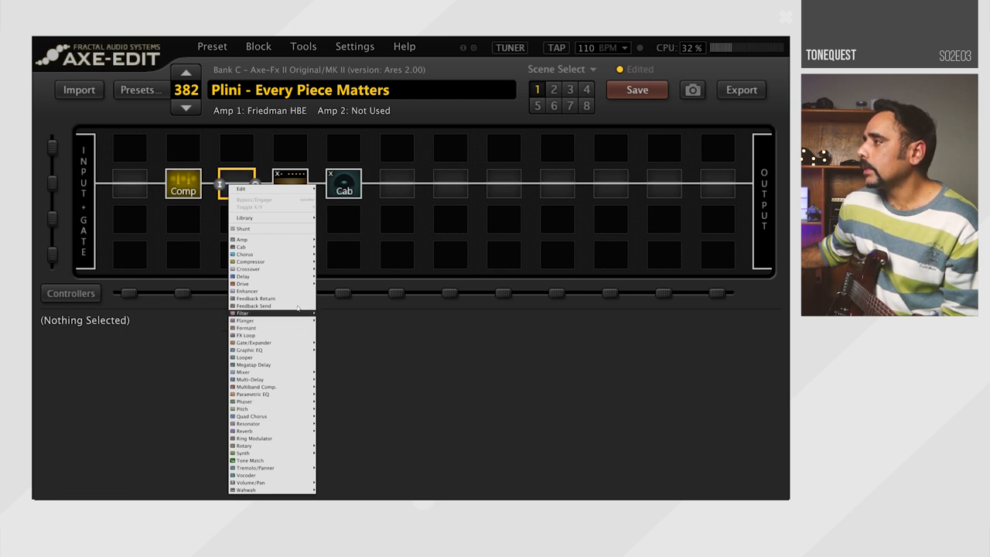
# Add a Drive block between compressor and amp and set its model to FET Preamp.
pyautogui.click(241, 238)
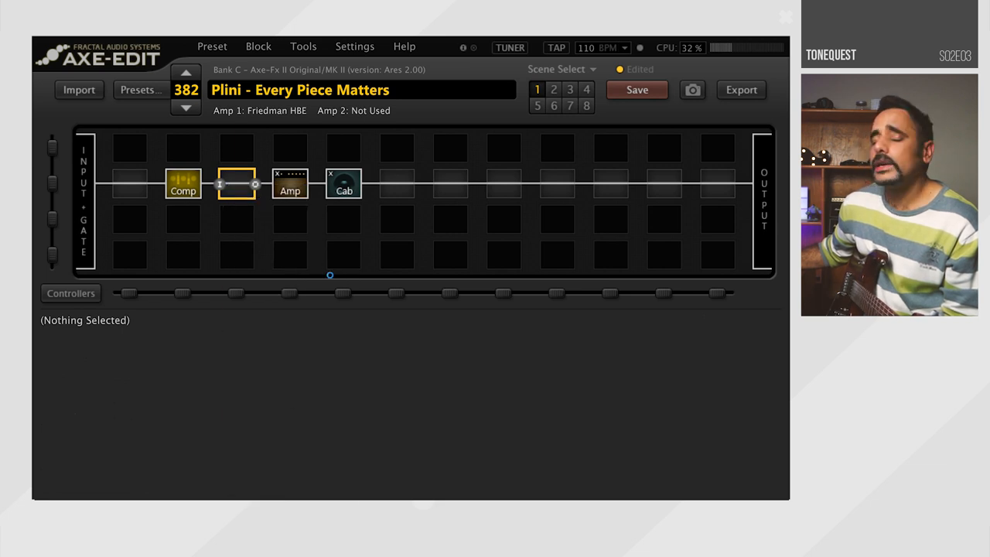
pyautogui.click(235, 186)
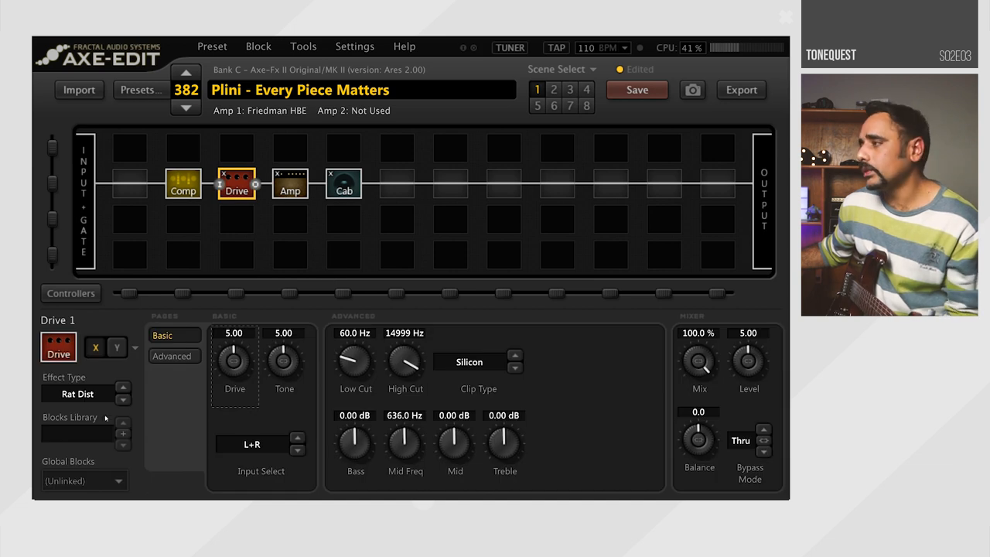
pyautogui.click(77, 394)
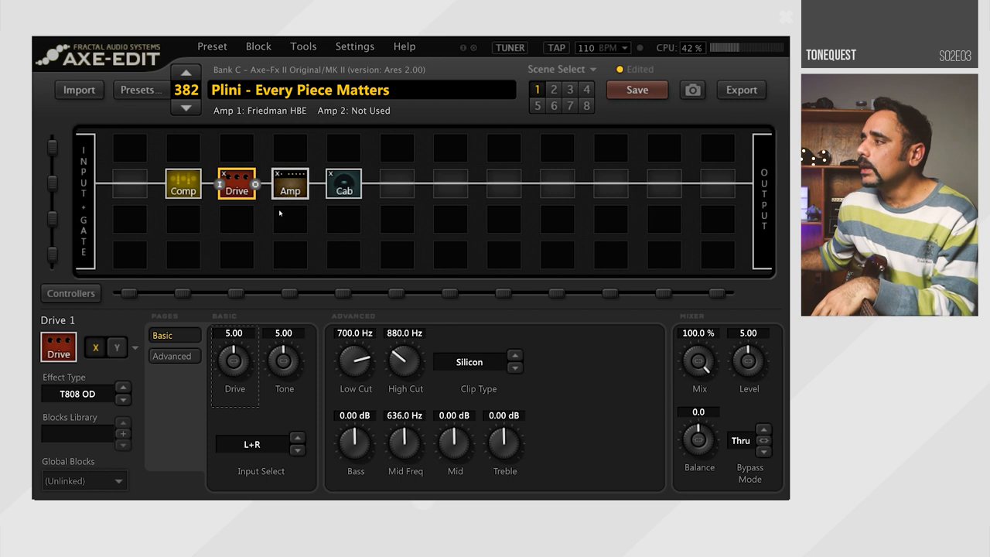
pyautogui.click(85, 394)
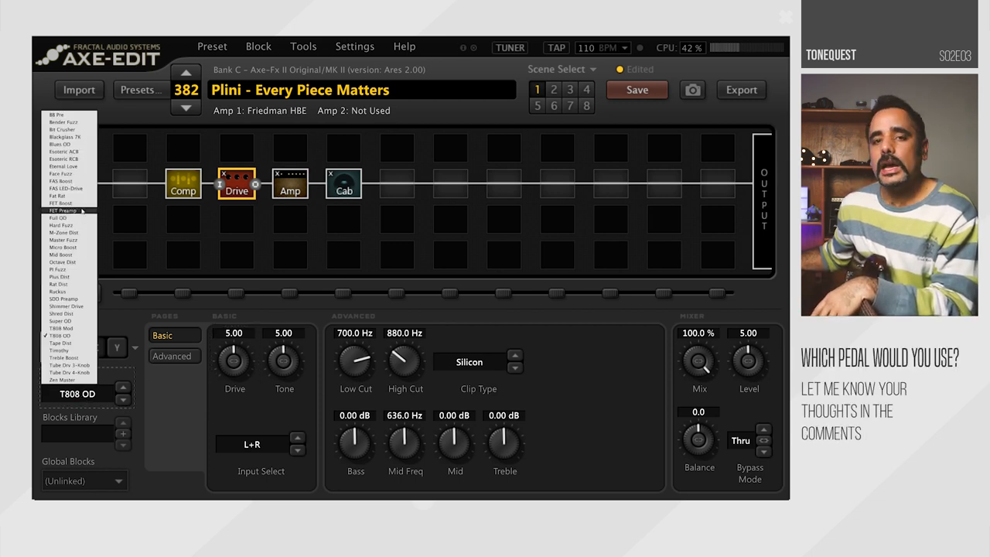
pyautogui.click(64, 210)
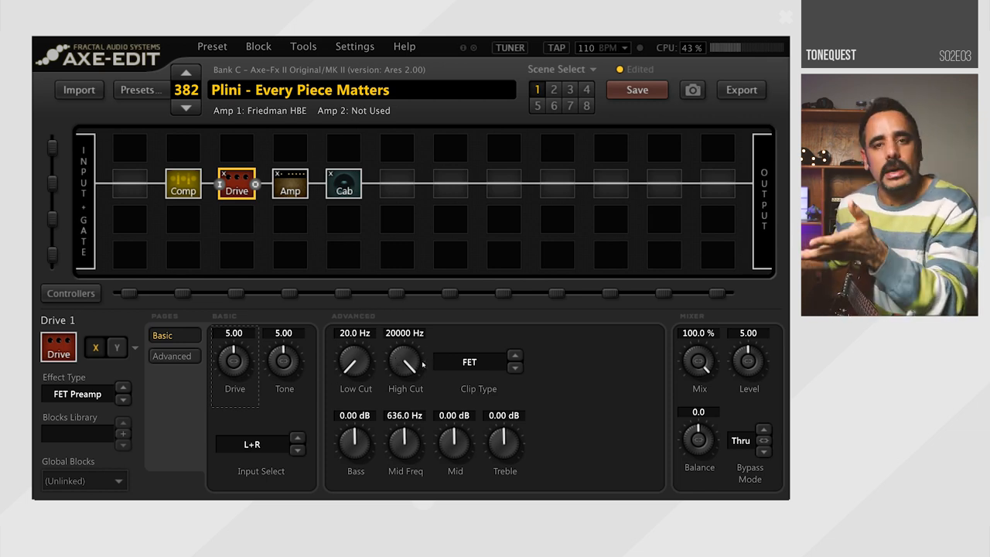
# Set the FET Preamp's Drive to 2.6 and Tone to 6.4.
pyautogui.doubleClick(234, 332)
pyautogui.write('2.6')
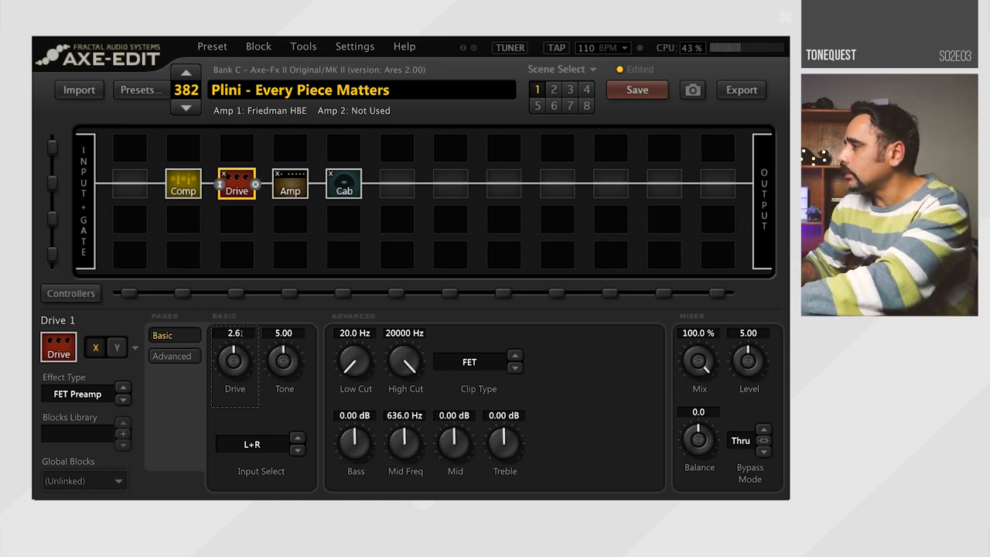
pyautogui.doubleClick(285, 332)
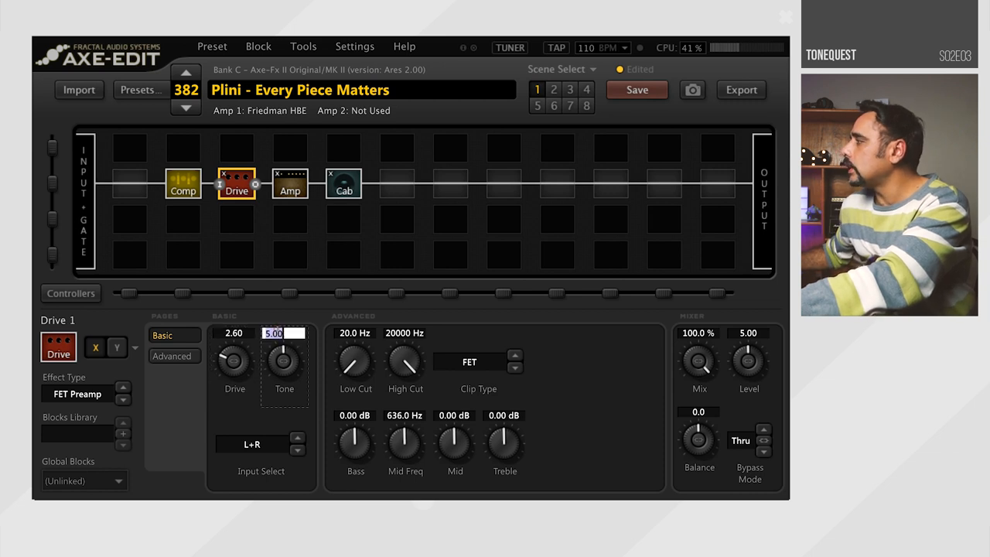
pyautogui.write('6')
pyautogui.click(748, 333)
pyautogui.write('7')
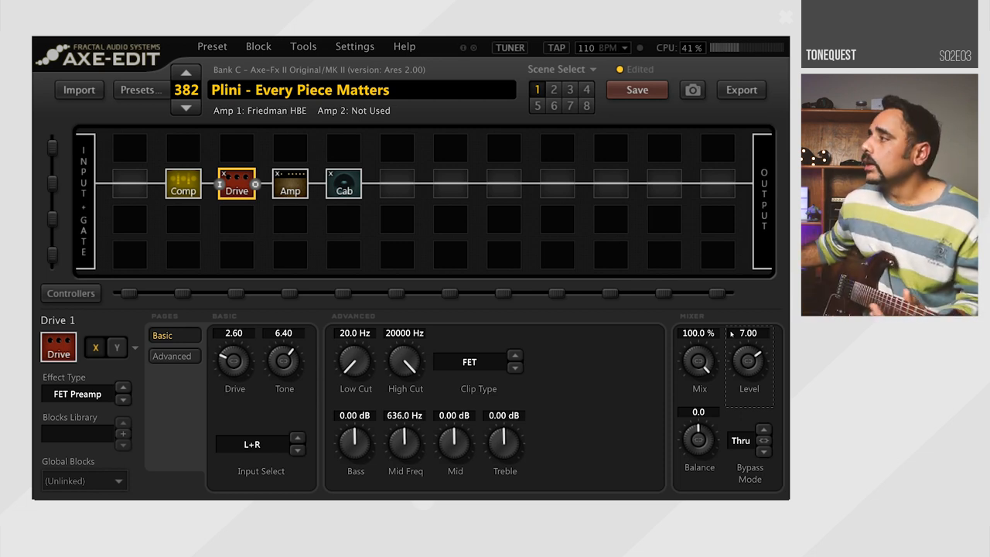
# On the Cab block's Advanced page raise High Cut to 20000 Hz.
pyautogui.click(343, 186)
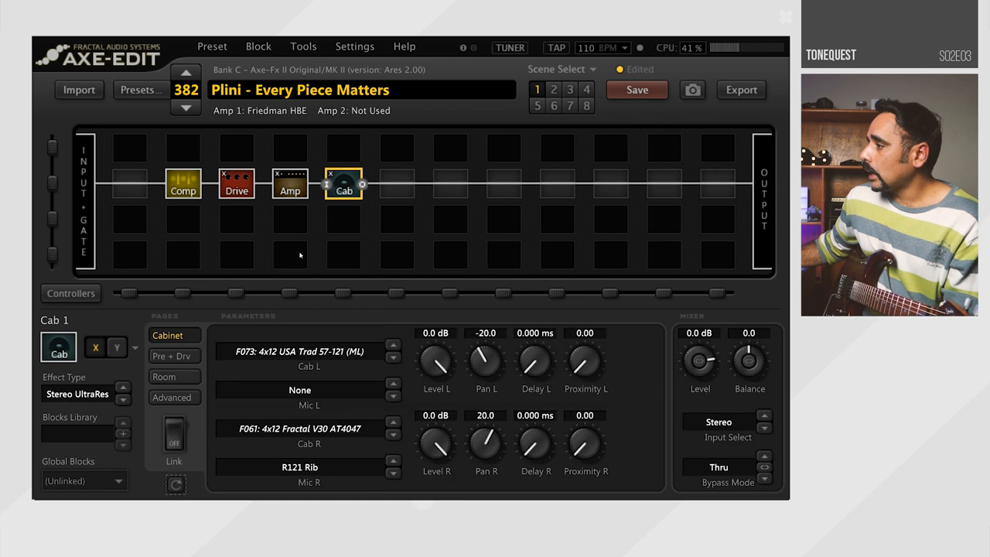
pyautogui.click(172, 396)
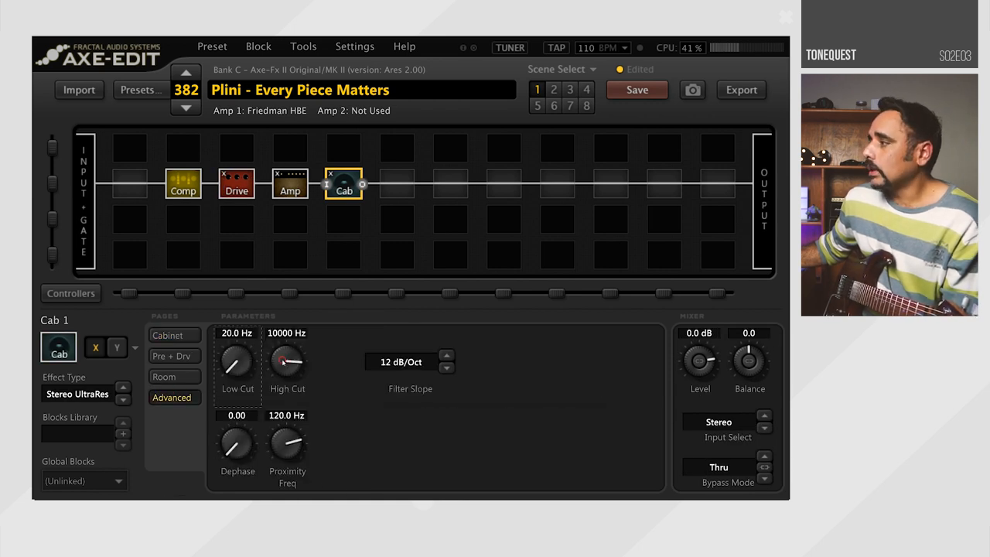
pyautogui.moveTo(288, 363); pyautogui.dragTo(291, 340)
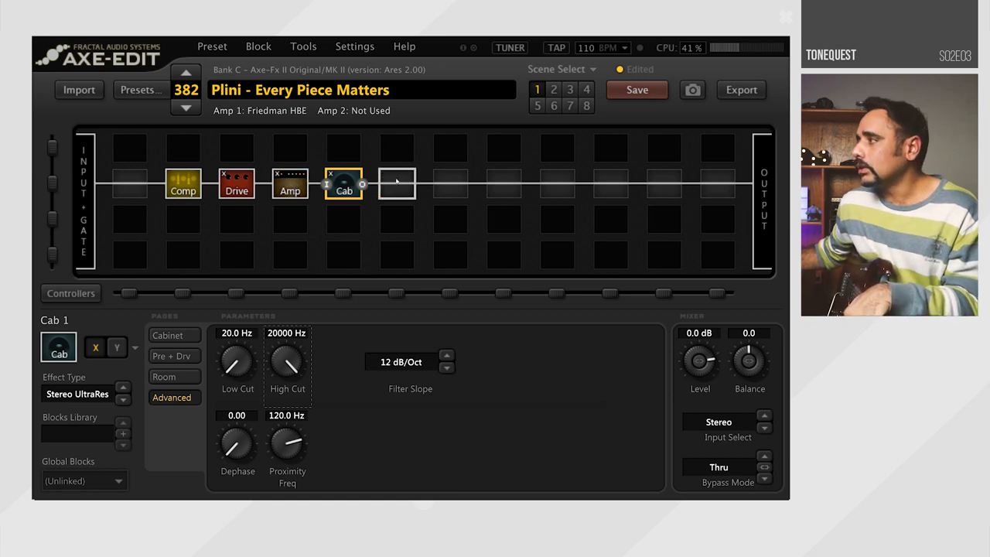
# Add a Parametric EQ block after the cab and show its Bands 1+5 page.
pyautogui.rightClick(396, 184)
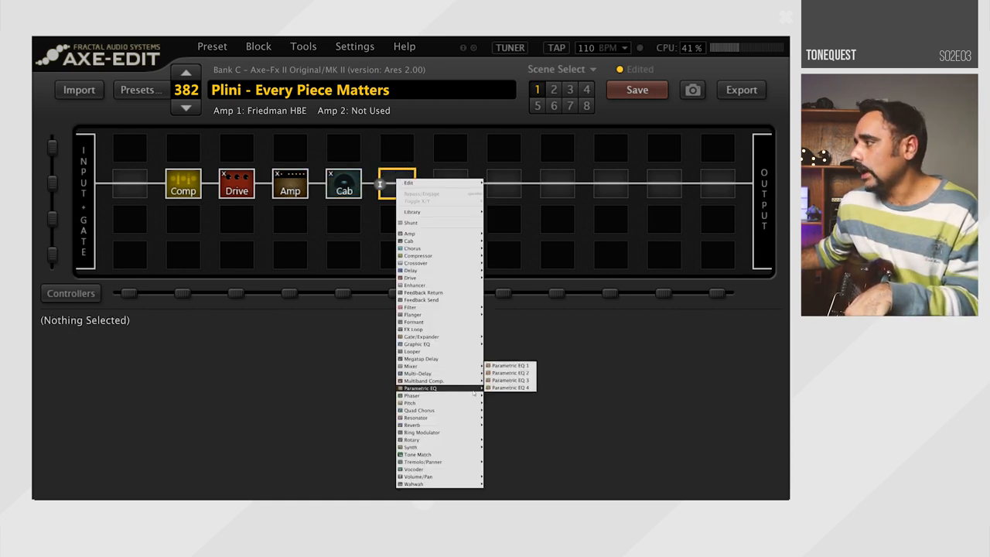
pyautogui.click(507, 365)
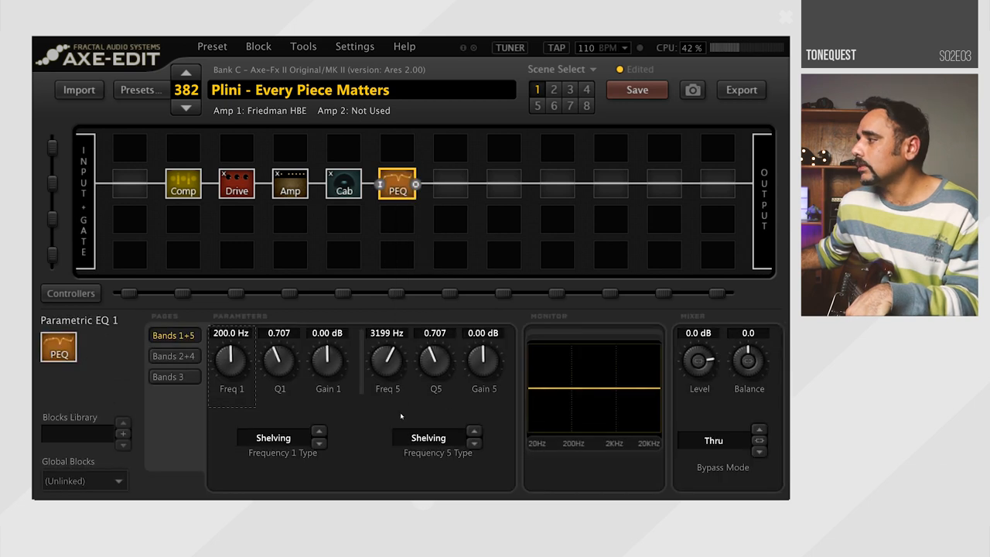
pyautogui.moveTo(419, 442)
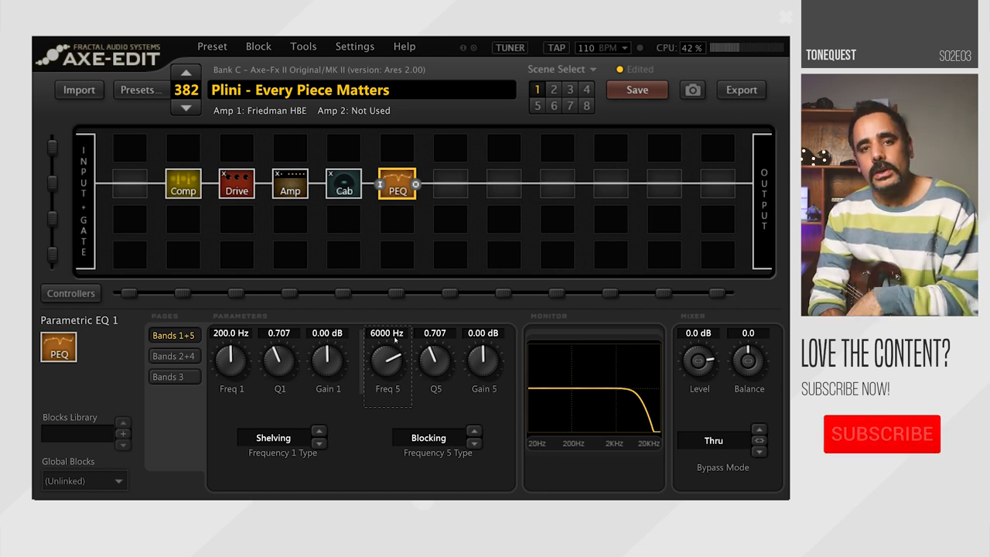
# Set PEQ band 5 to a Blocking filter at 6000 Hz.
pyautogui.click(881, 433)
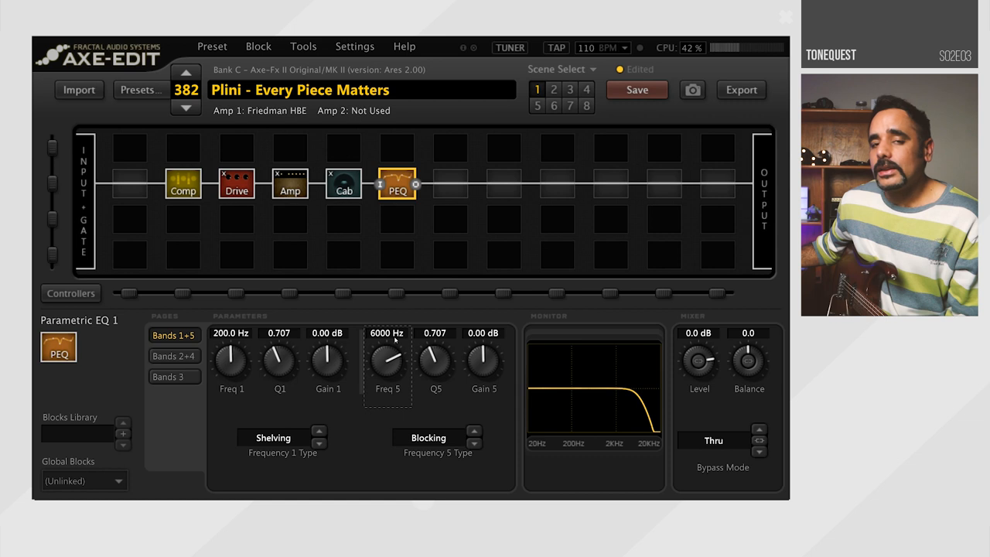
pyautogui.moveTo(495, 200)
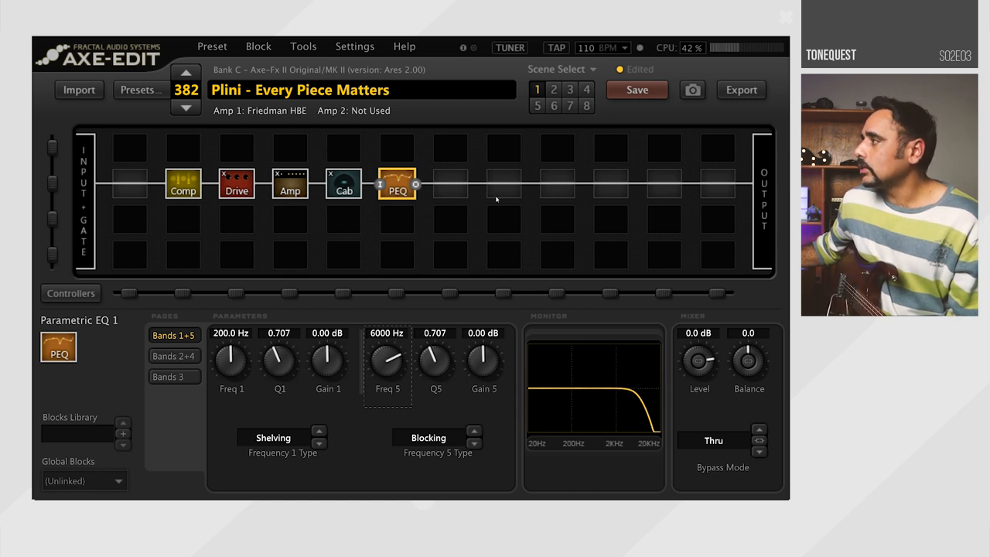
# Insert Multi-Delay 1 into the empty slot after the PEQ.
pyautogui.rightClick(504, 182)
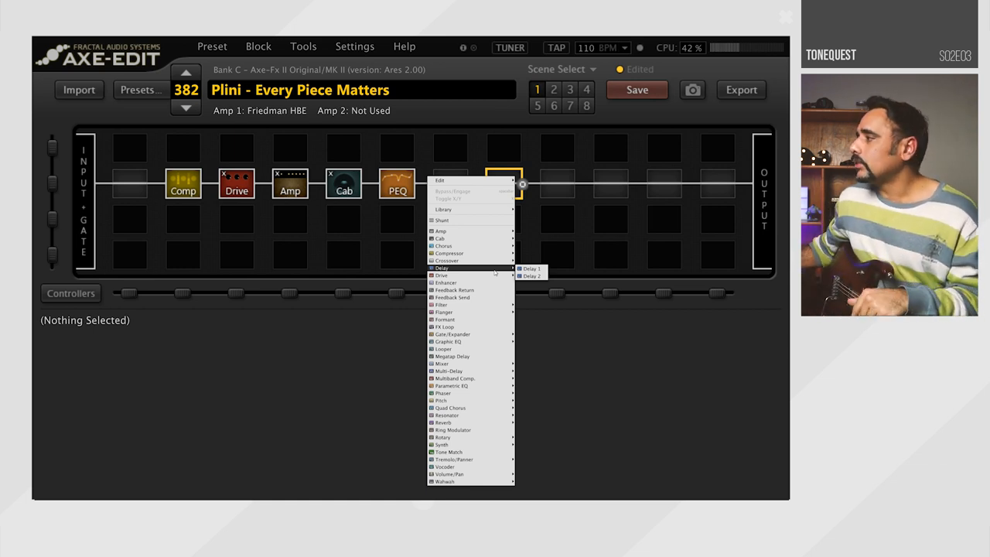
pyautogui.moveTo(451, 371)
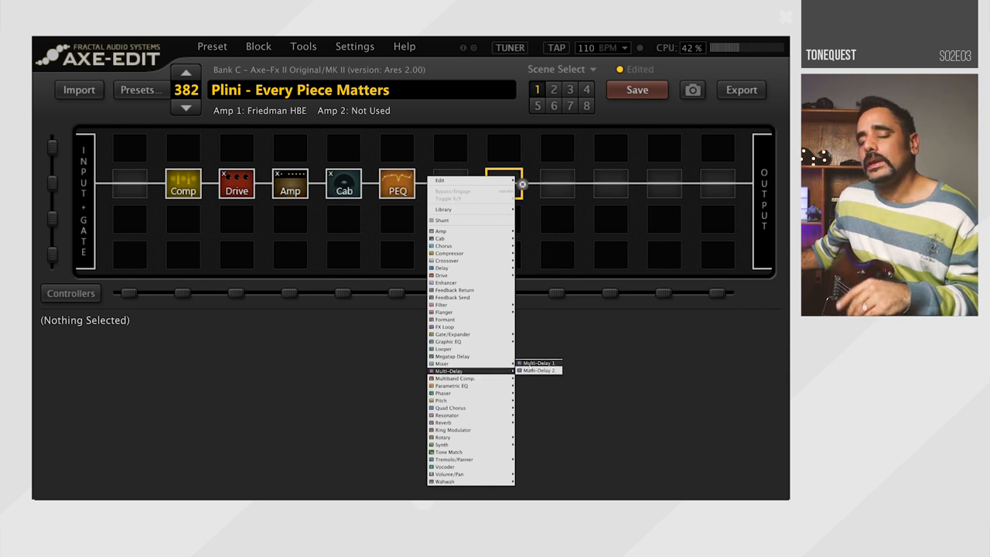
pyautogui.click(536, 364)
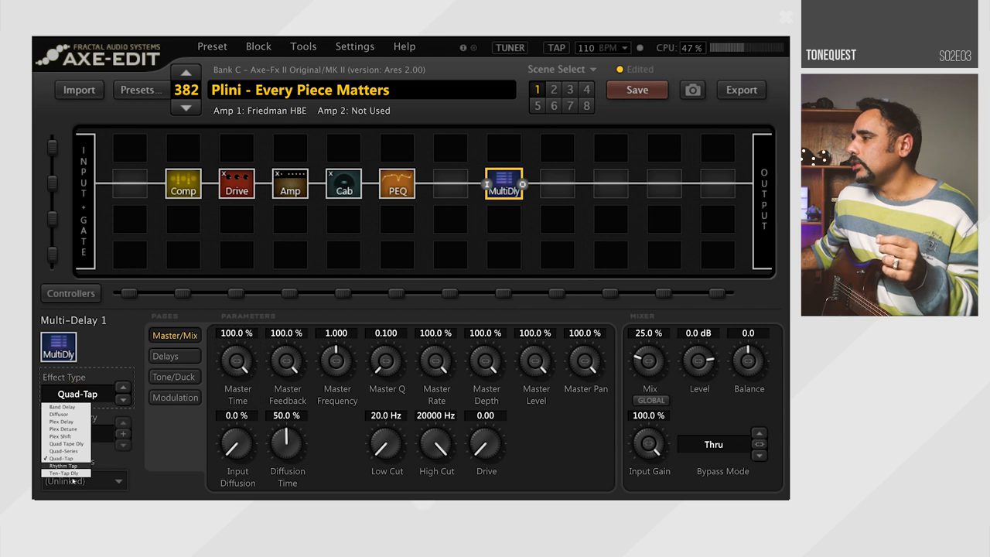
# Set the Multi-Delay to Ten-Tap Dly type with the delay time synced to 1/4 tempo.
pyautogui.click(65, 472)
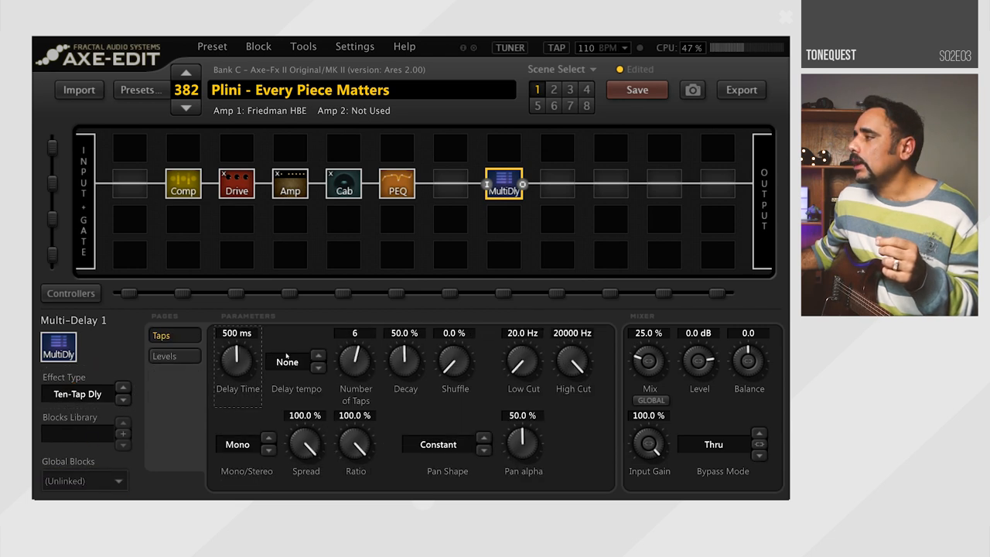
pyautogui.moveTo(309, 353)
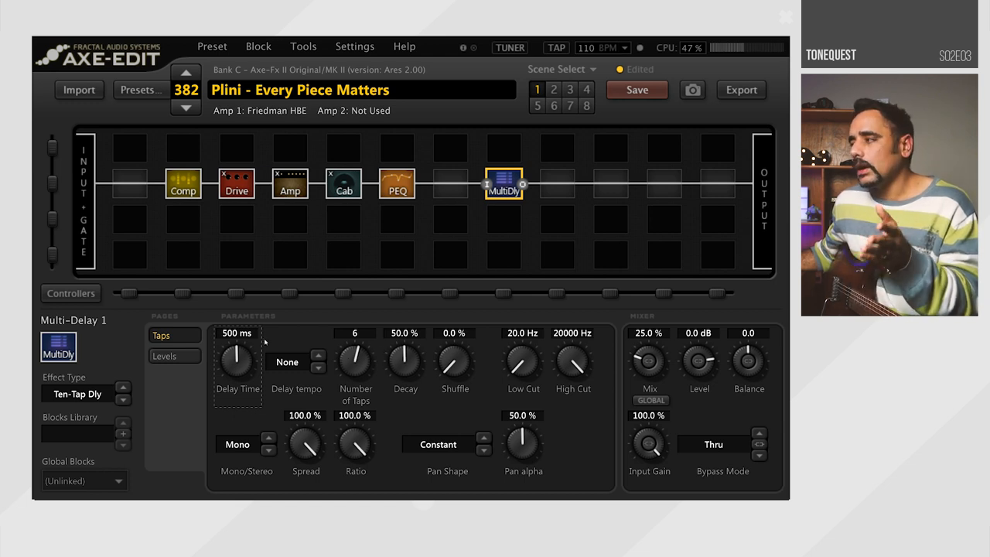
pyautogui.click(164, 356)
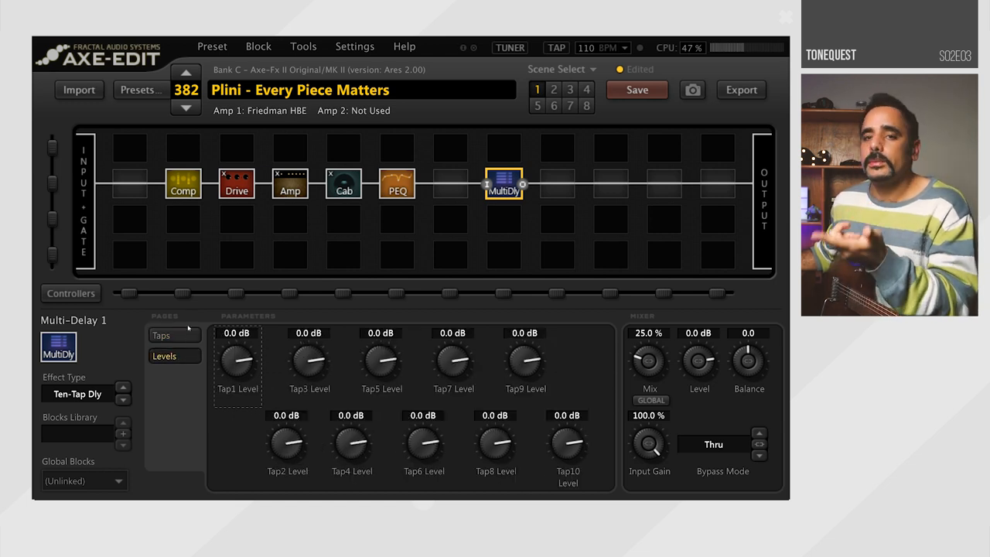
pyautogui.click(173, 334)
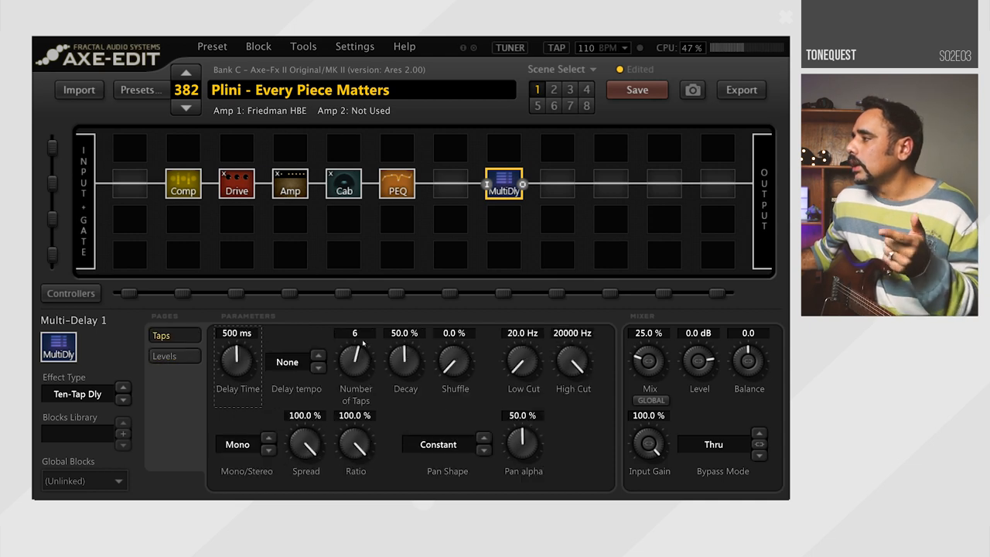
pyautogui.click(297, 362)
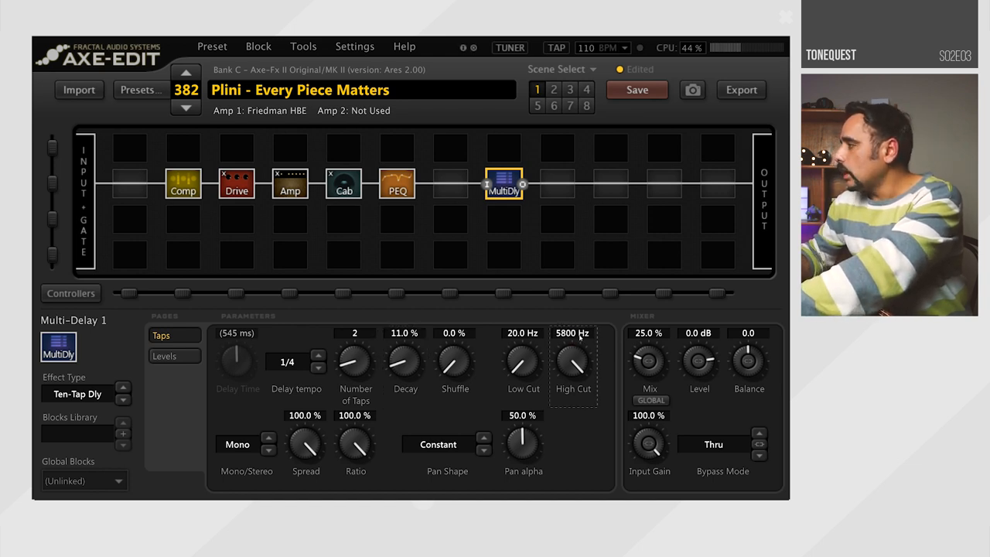
# Switch the Ten-Tap delay to Stereo with an Up/Down pan shape and 22% mix.
pyautogui.click(244, 444)
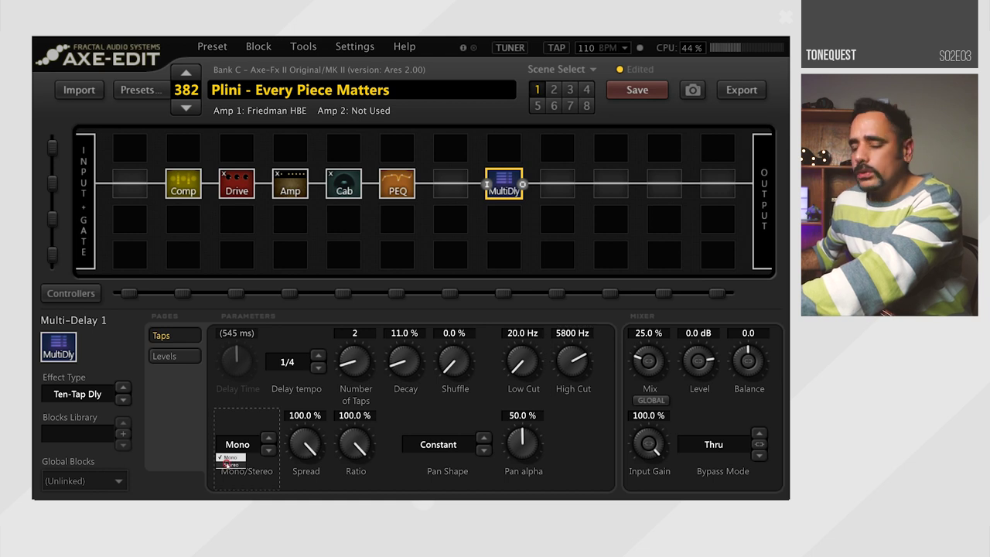
pyautogui.click(236, 458)
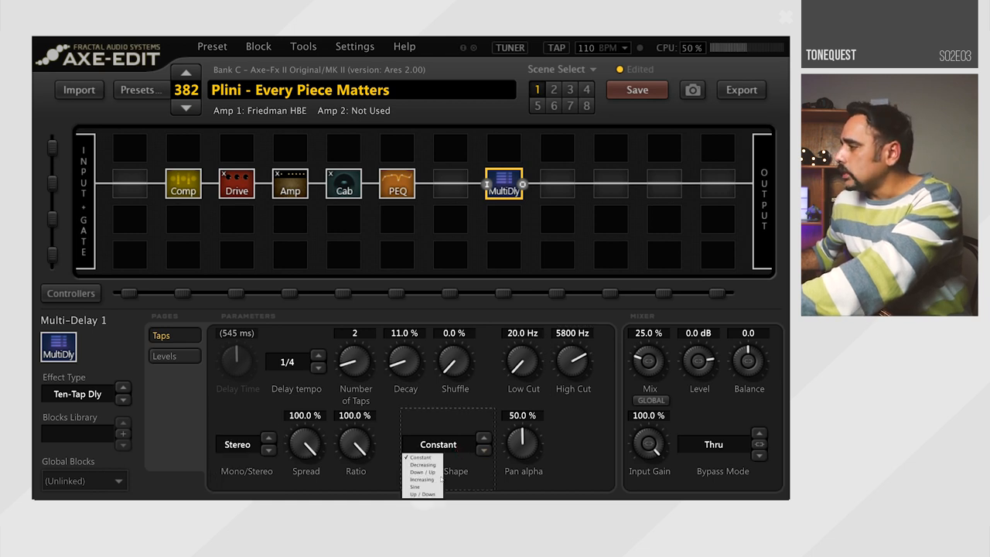
pyautogui.click(422, 491)
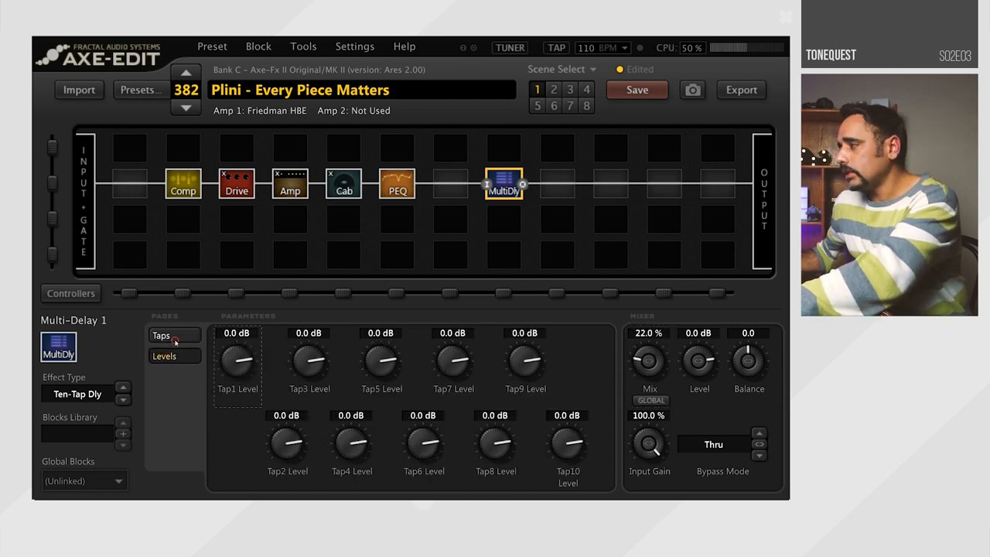
pyautogui.click(161, 334)
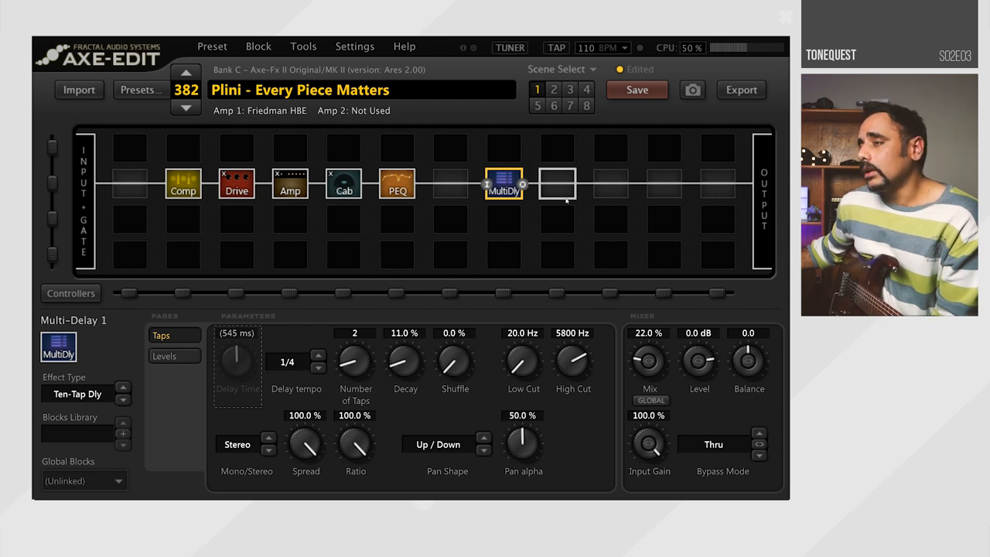
# Insert a Reverb 1 block in the empty slot after the Multi-Delay.
pyautogui.rightClick(557, 184)
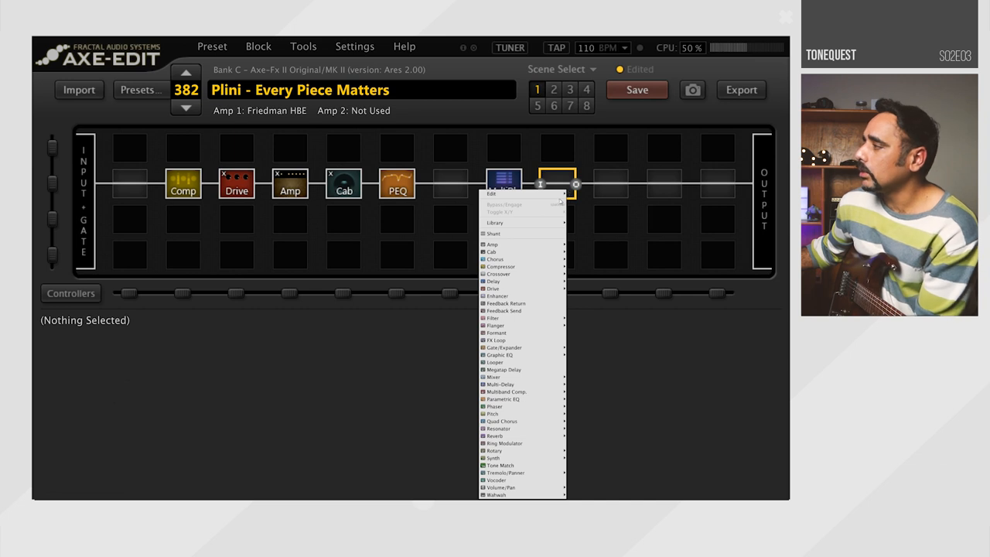
pyautogui.moveTo(492, 289)
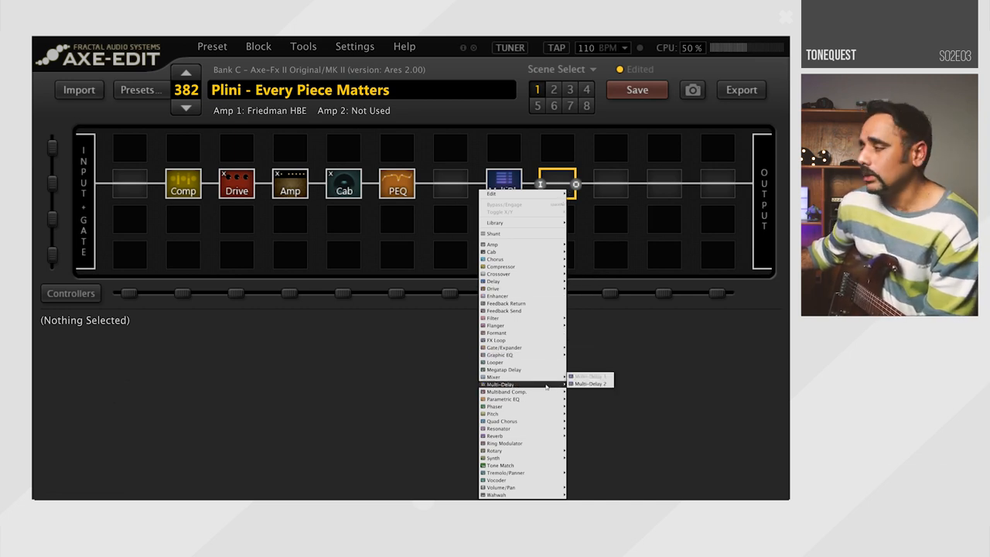
pyautogui.moveTo(495, 436)
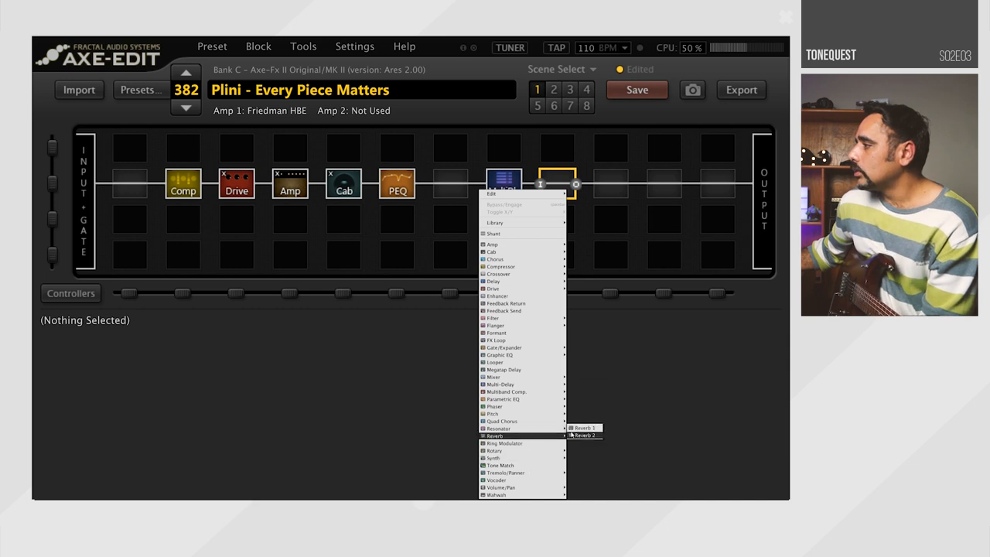
pyautogui.click(581, 427)
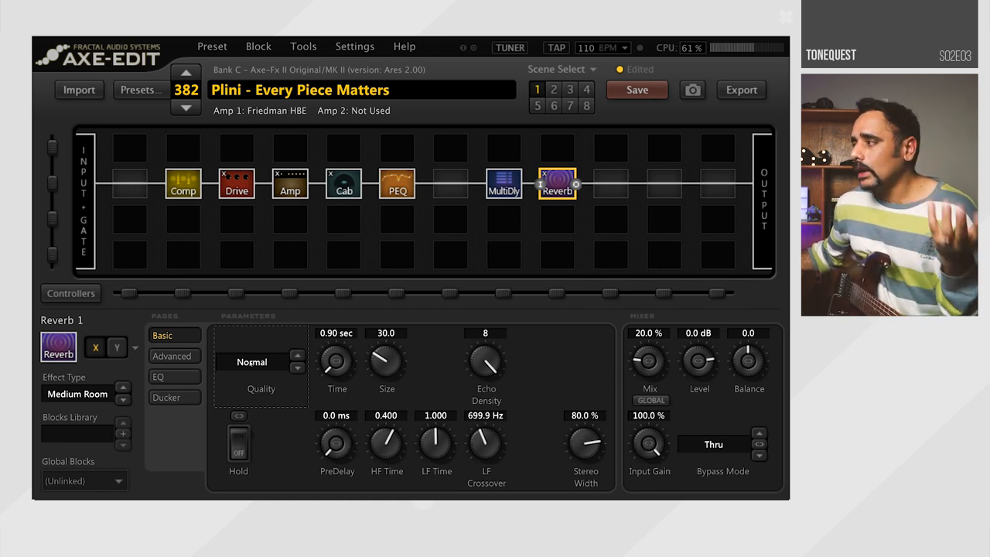
# Set the reverb to Medium Hall with size 100 and a 4.00 sec time.
pyautogui.click(251, 361)
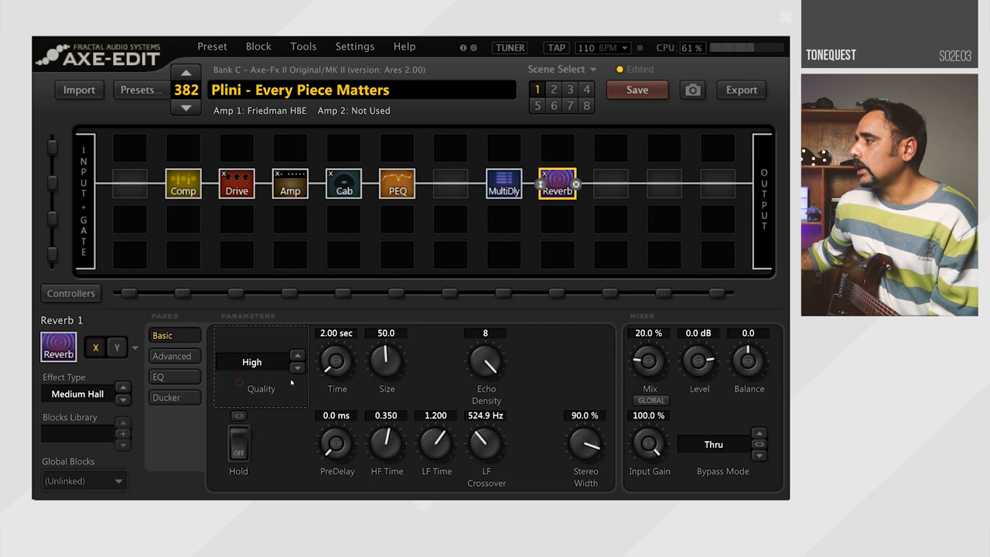
pyautogui.moveTo(387, 359); pyautogui.dragTo(390, 343)
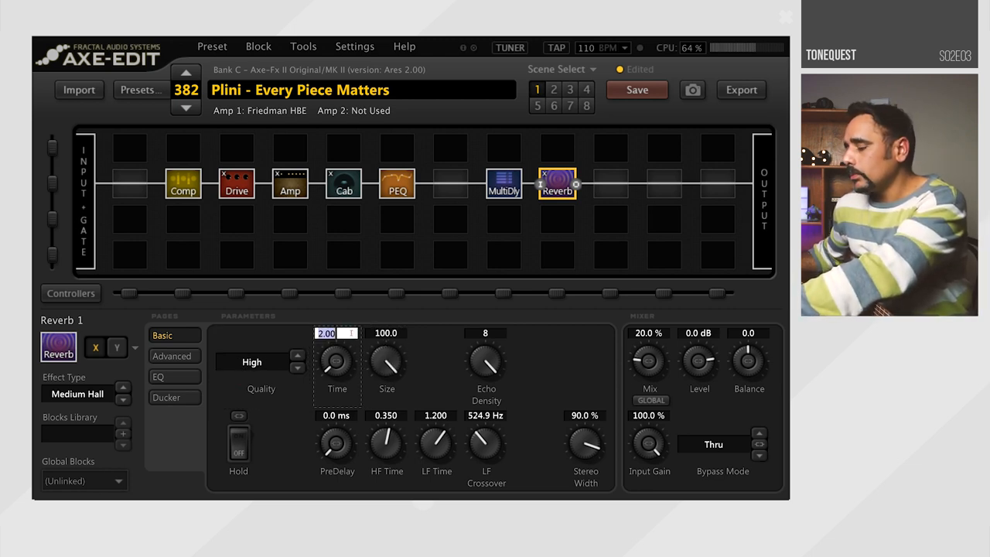
pyautogui.moveTo(337, 359); pyautogui.dragTo(337, 341)
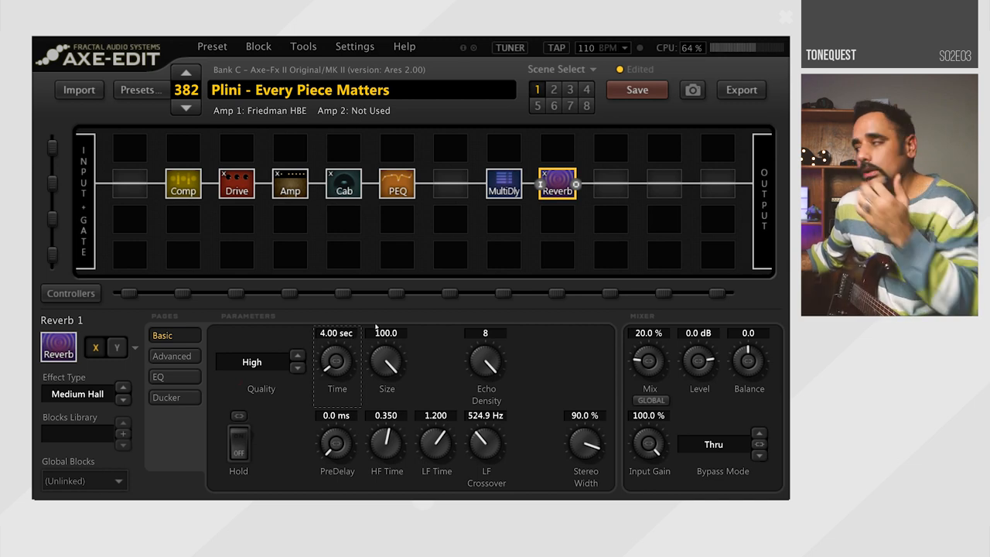